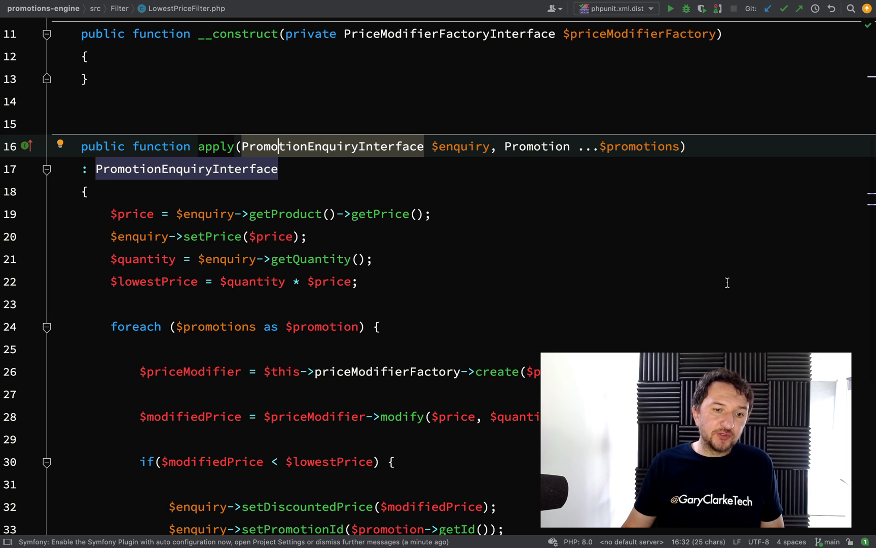
- Navigate from LowestPriceFilter's apply() signature to the PromotionEnquiryInterface declaration
click(417, 213)
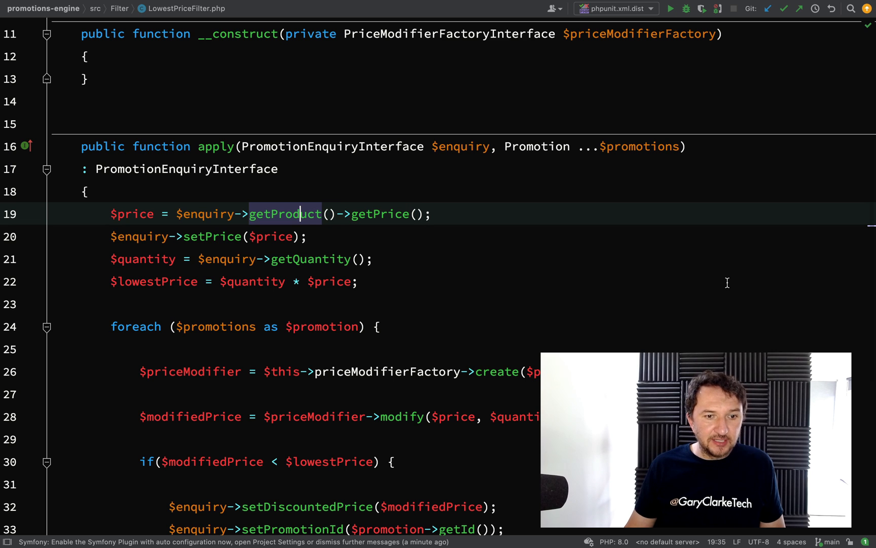
click(311, 259)
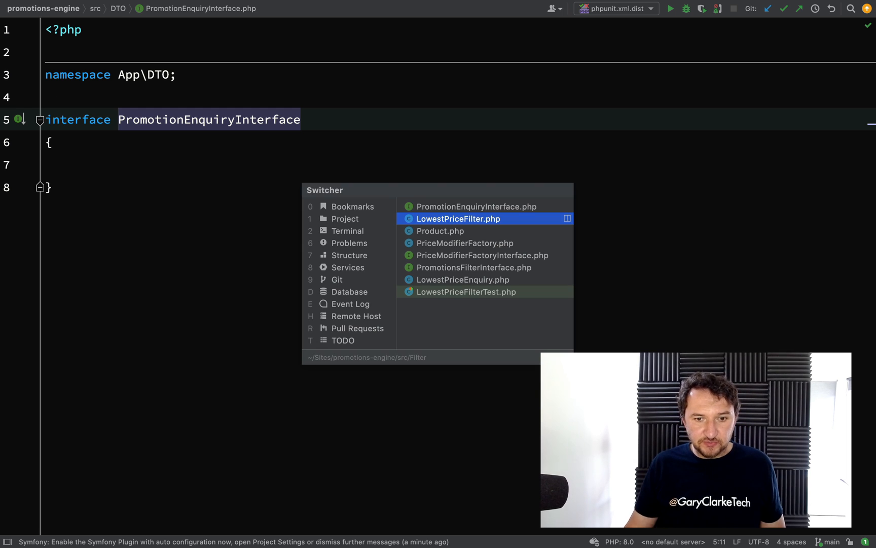
click(457, 218)
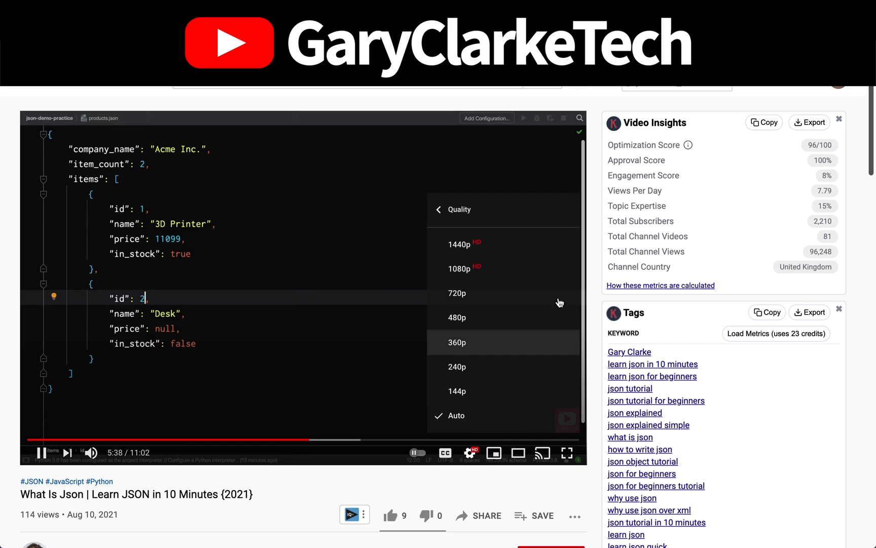
mouse_move(498, 247)
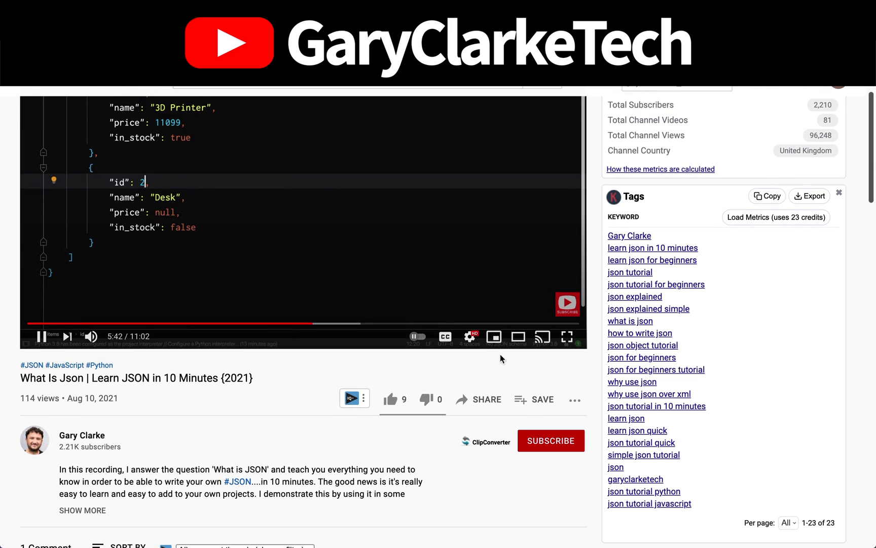
click(551, 440)
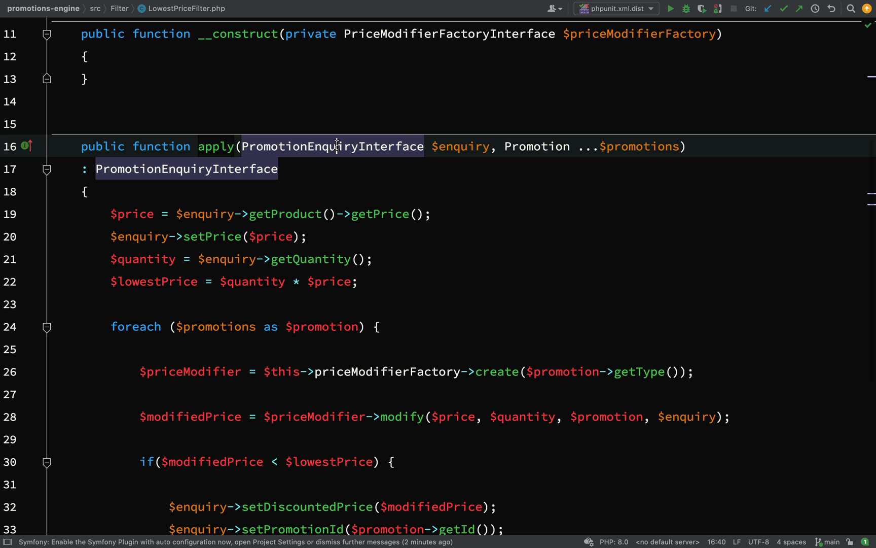
click(670, 8)
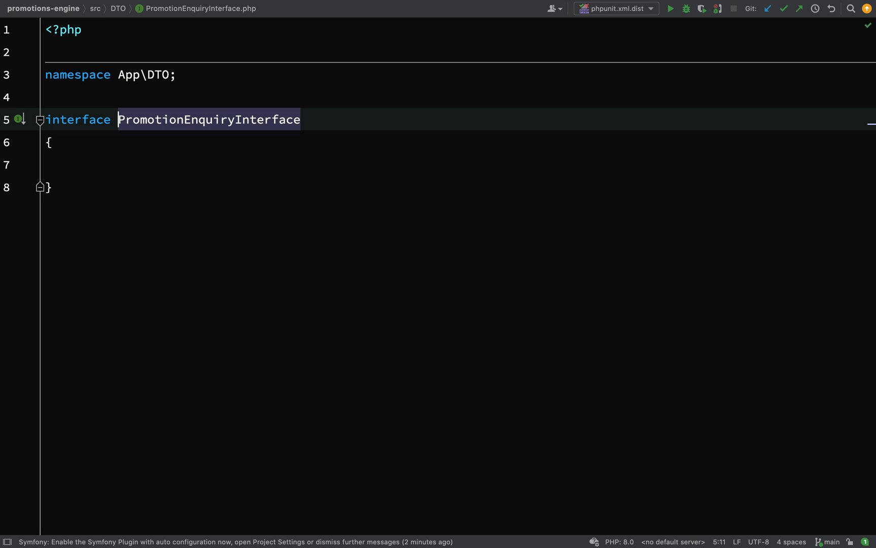
- Create a new PHP interface named PriceEnquiryInterface in the DTO folder
click(118, 8)
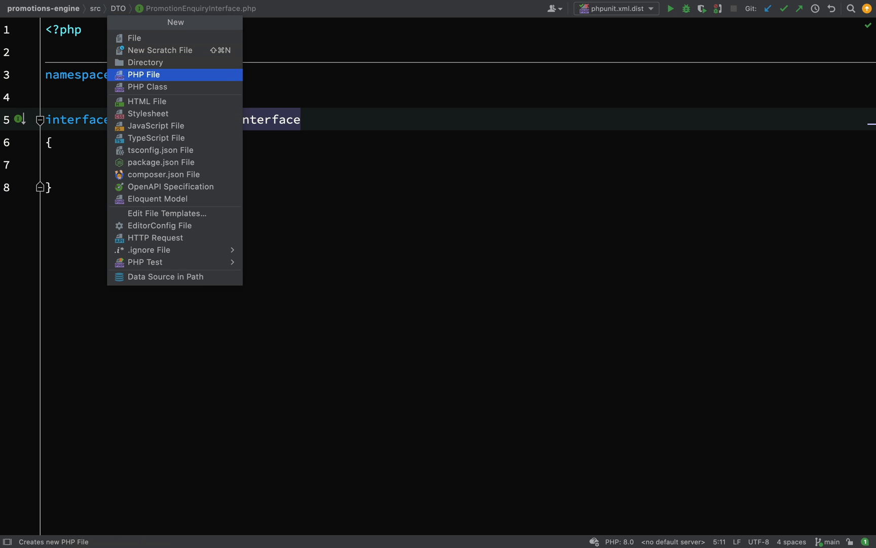
click(147, 87)
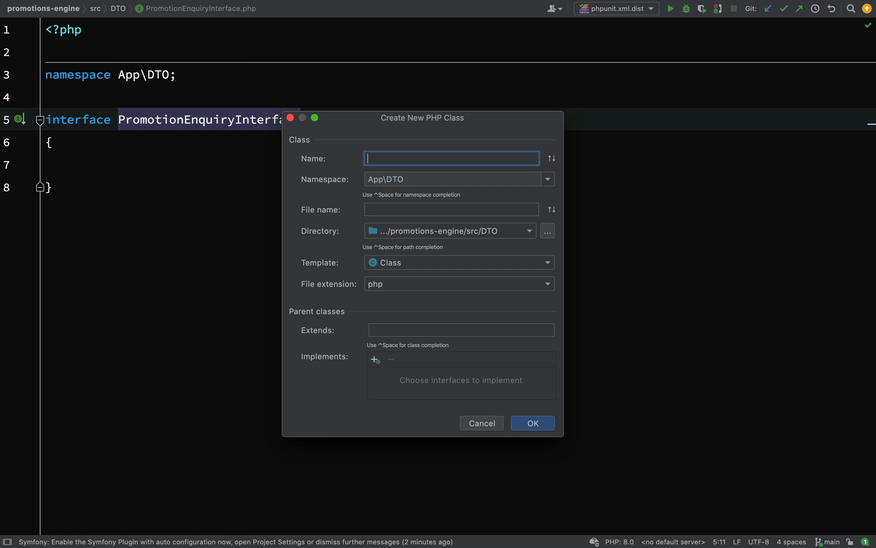
text(Price)
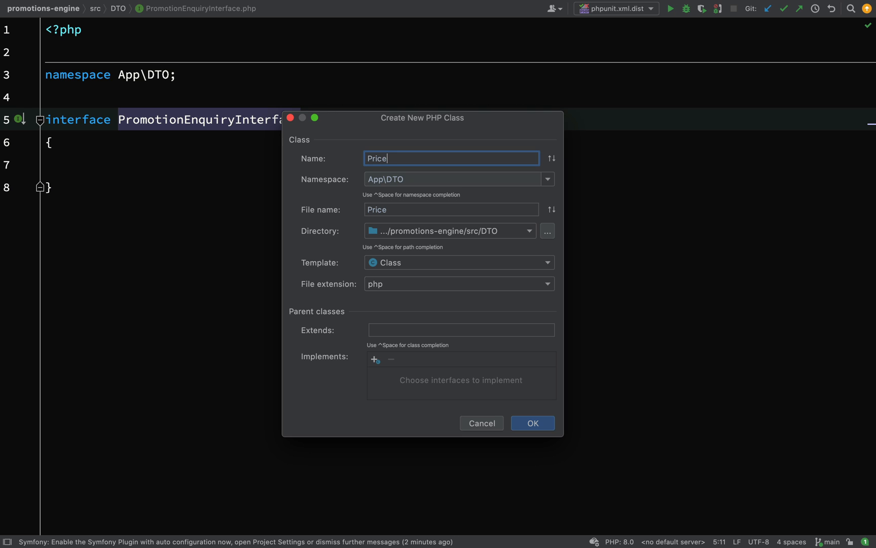
text(Enq)
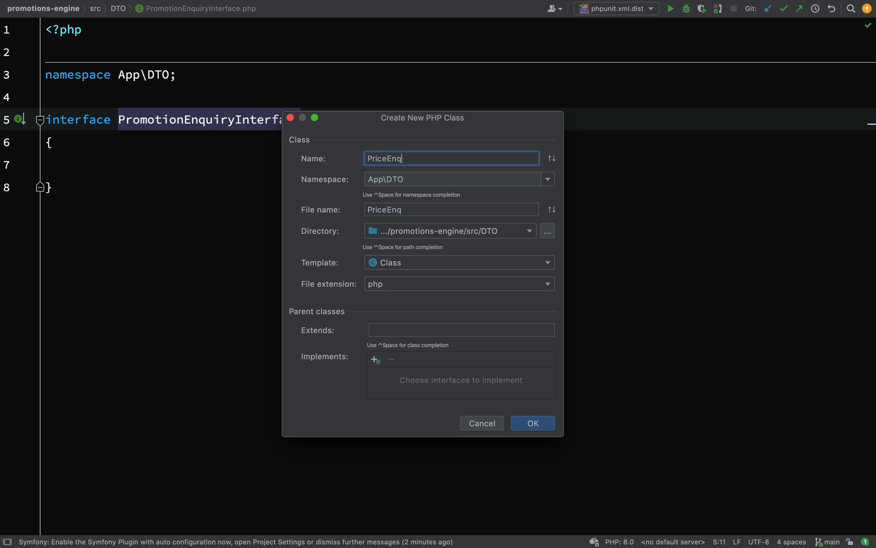
text(uiry)
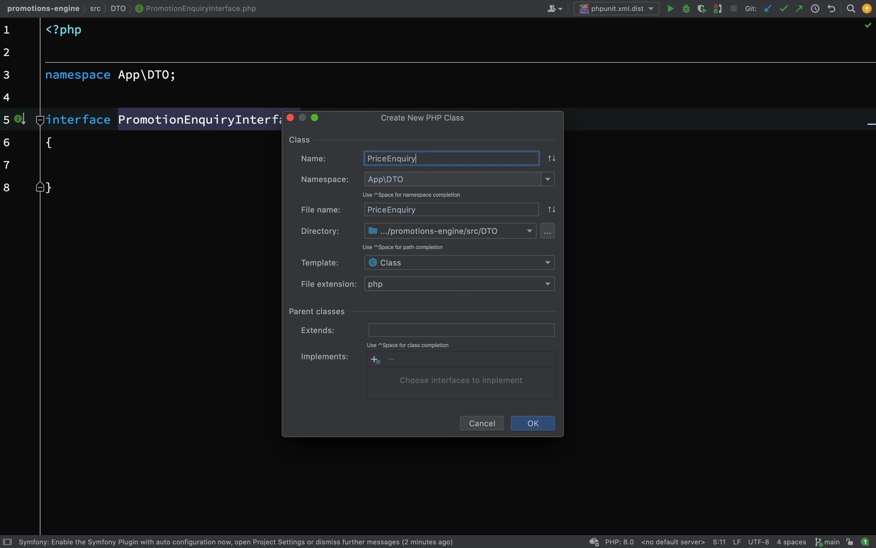
text(I)
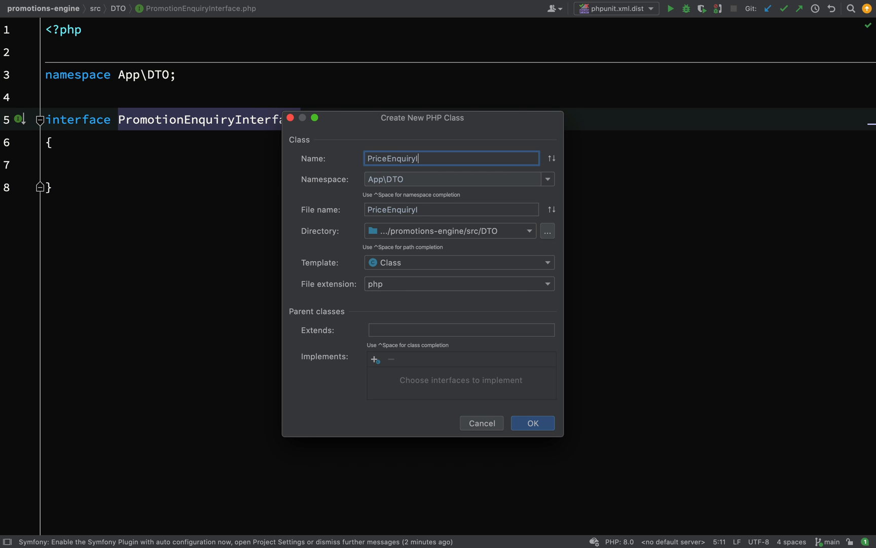
text(Interface)
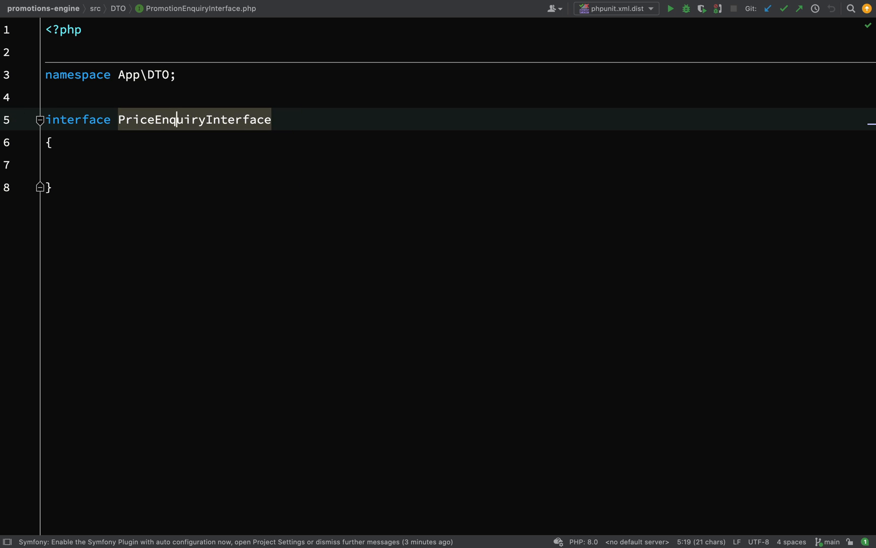
- Make PriceEnquiryInterface extend PromotionEnquiryInterface via autocomplete
text(ext)
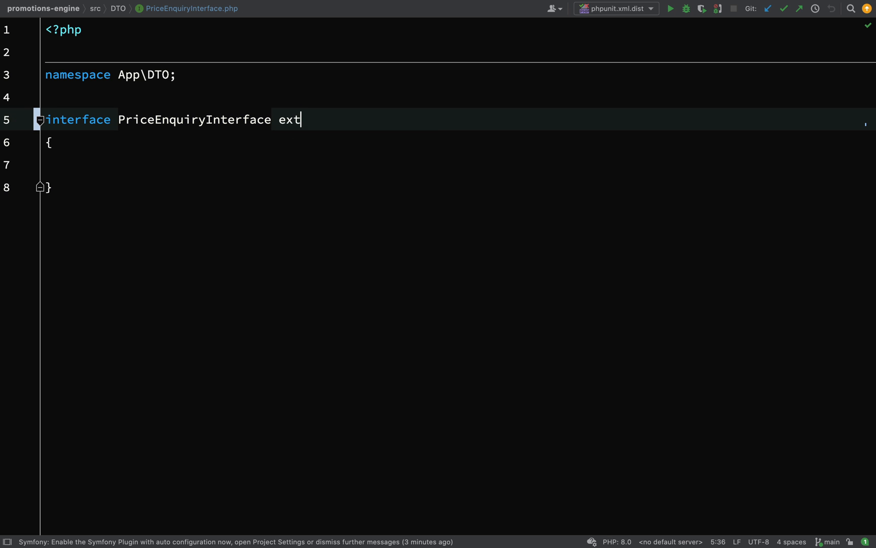
text(ends Promotio)
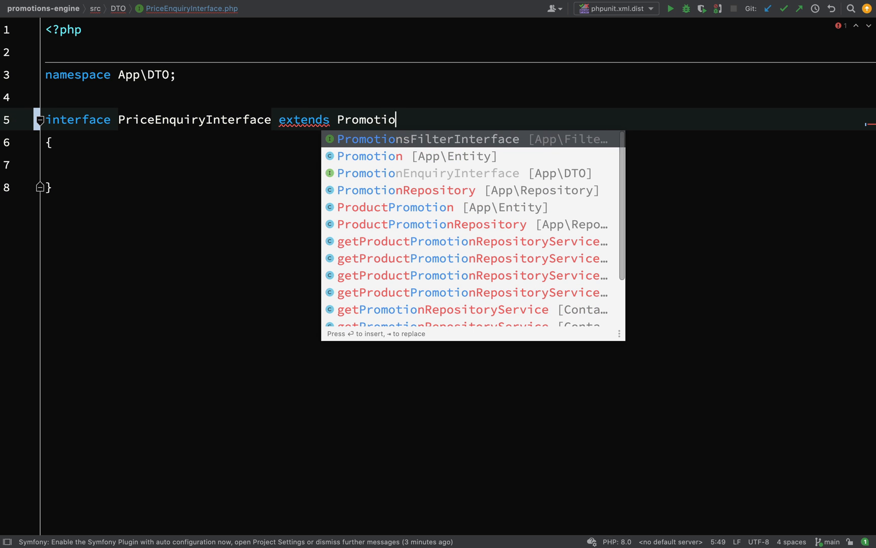
click(428, 172)
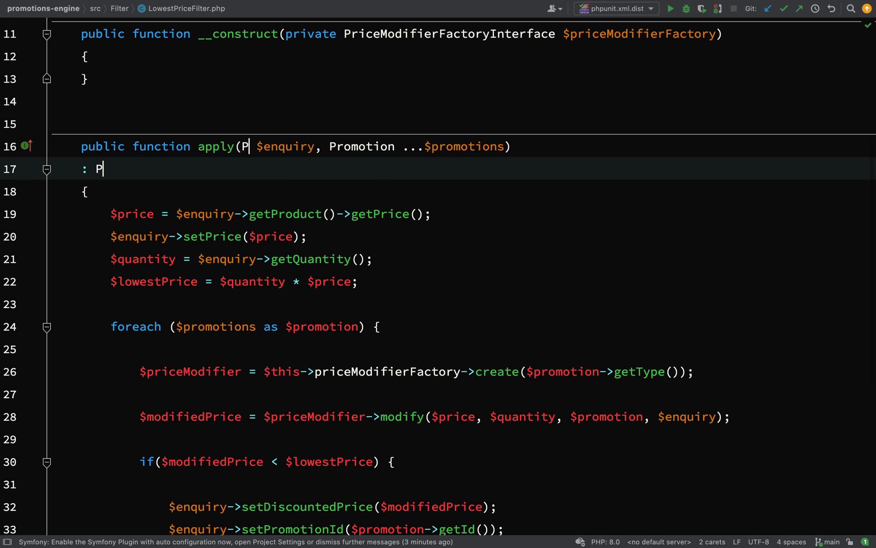
- Retype apply()'s parameter and return type as PriceEnquiryInterface in LowestPriceFilter
text(rice)
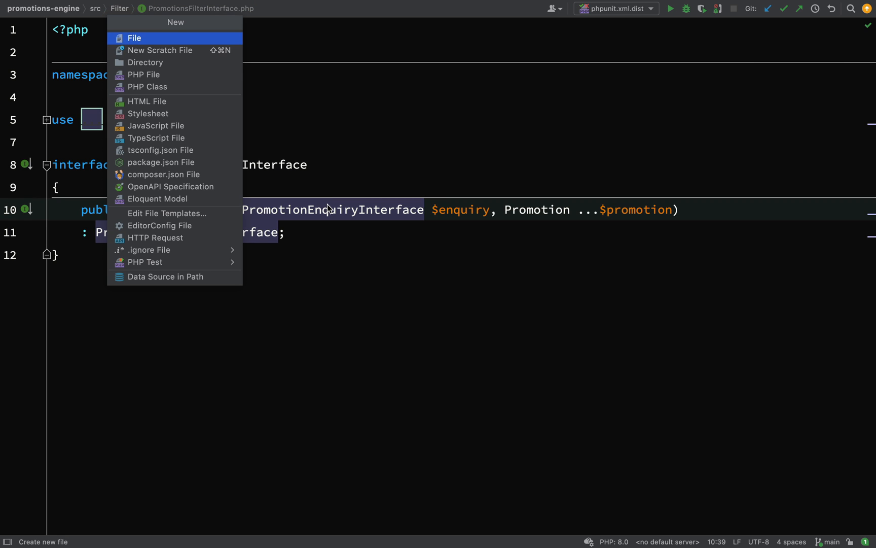
- Create PriceFilterInterface in App\Filter extending PromotionsFilterInterface and add it to version control
click(148, 87)
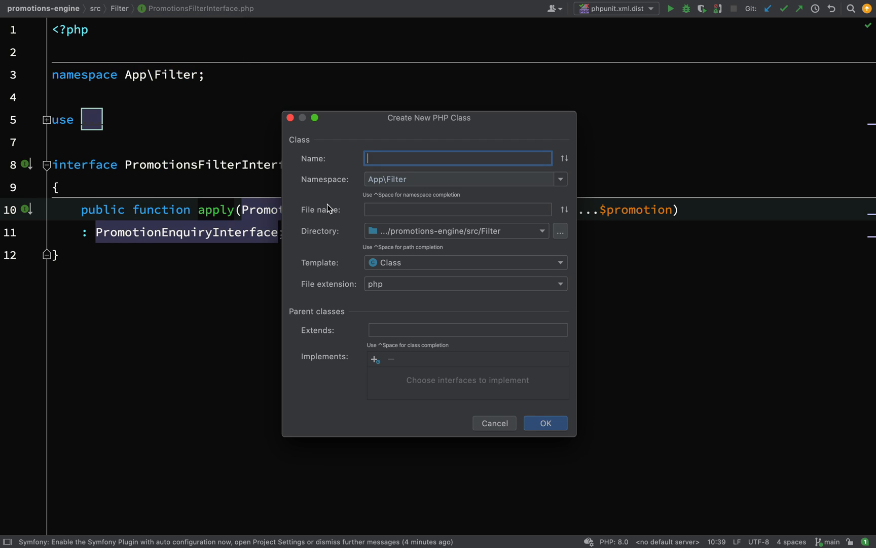
text(Price)
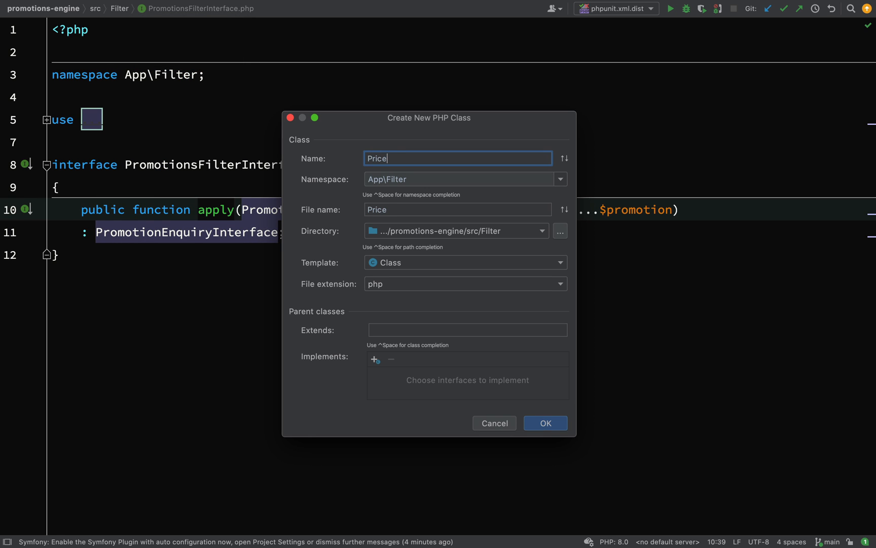
text(FilterIn)
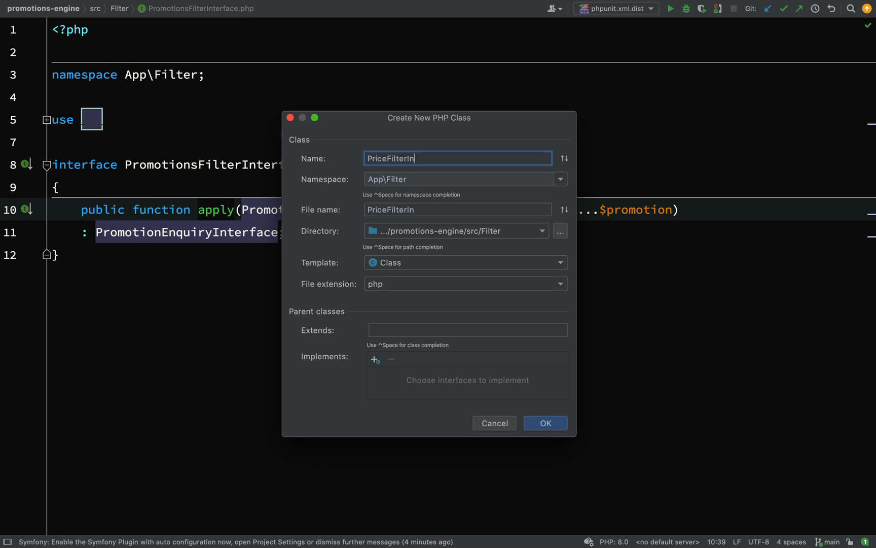
click(545, 423)
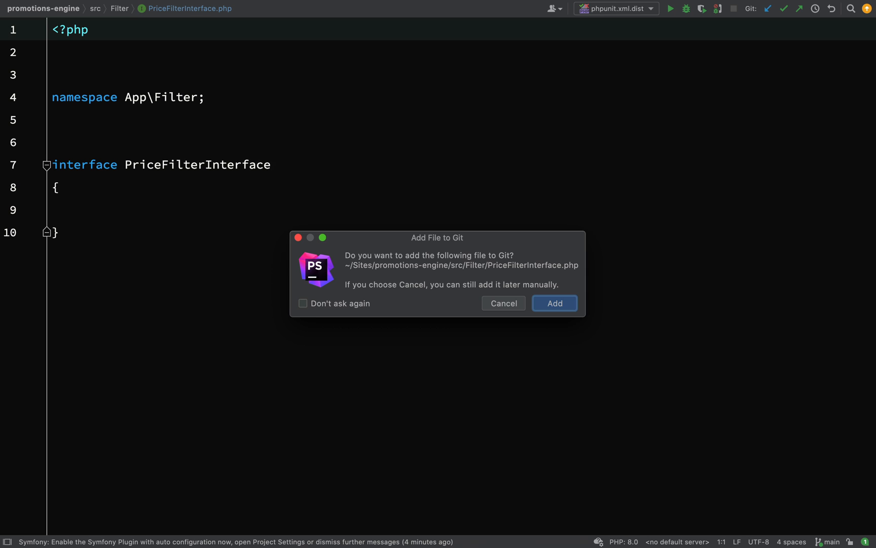
click(554, 304)
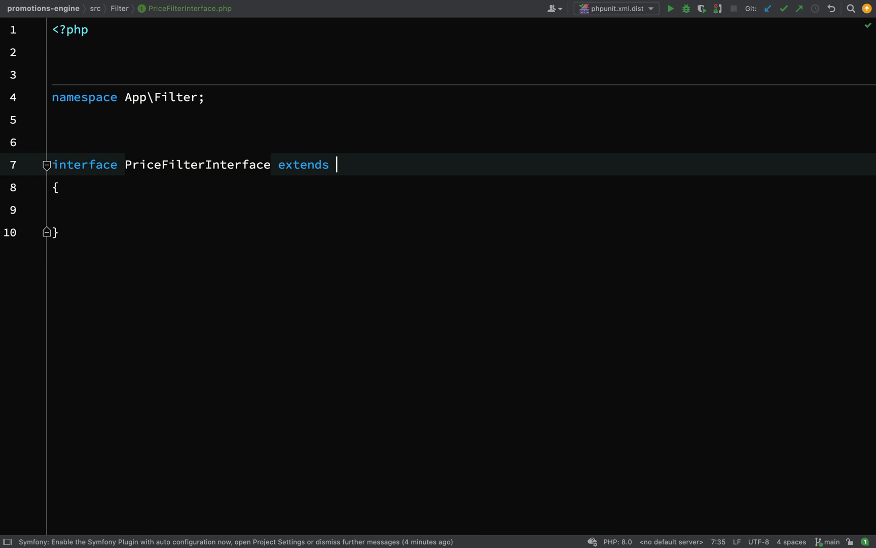
text(PromotionsFilterInterface)
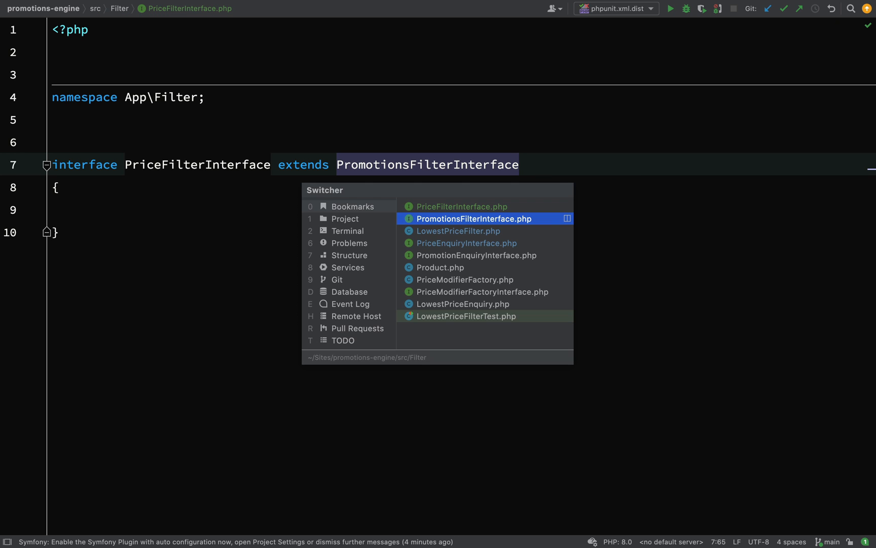
- Paste the apply method from PromotionsFilterInterface, import its classes and retype it to PriceEnquiryInterface
click(473, 218)
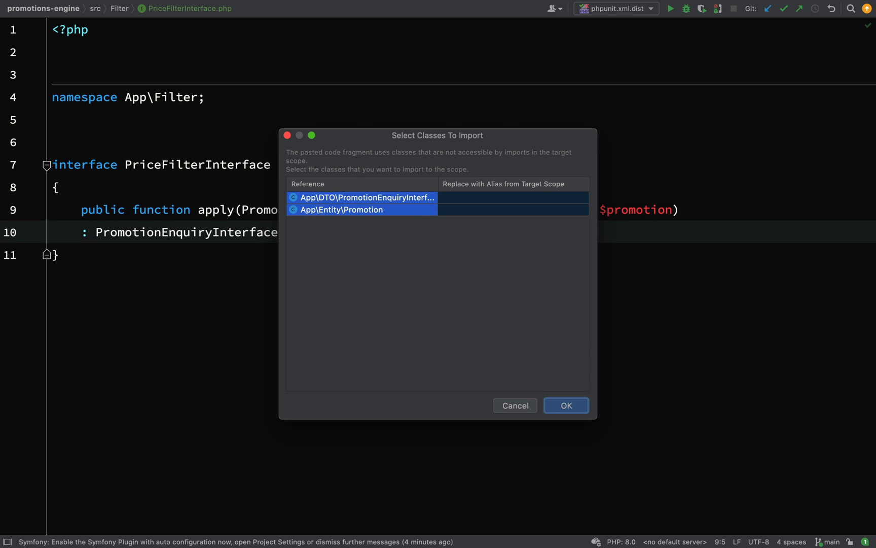
click(566, 405)
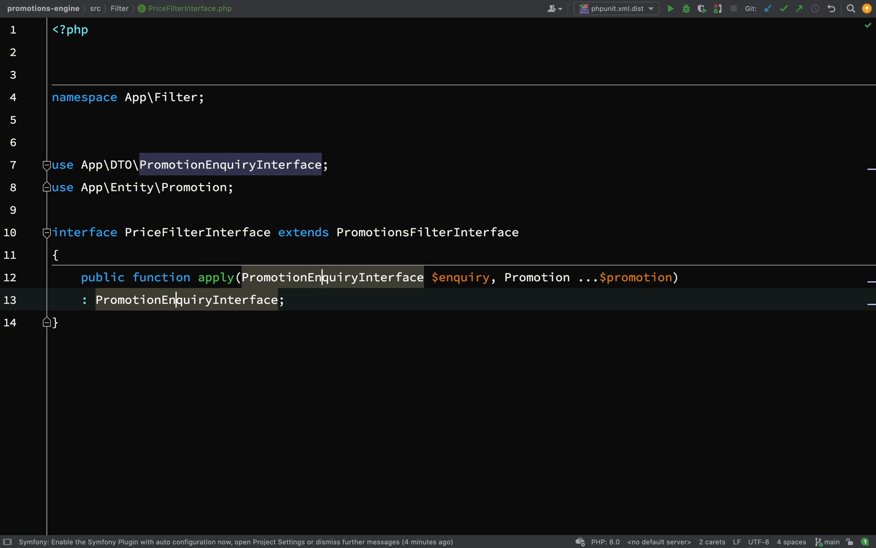
text(Pri)
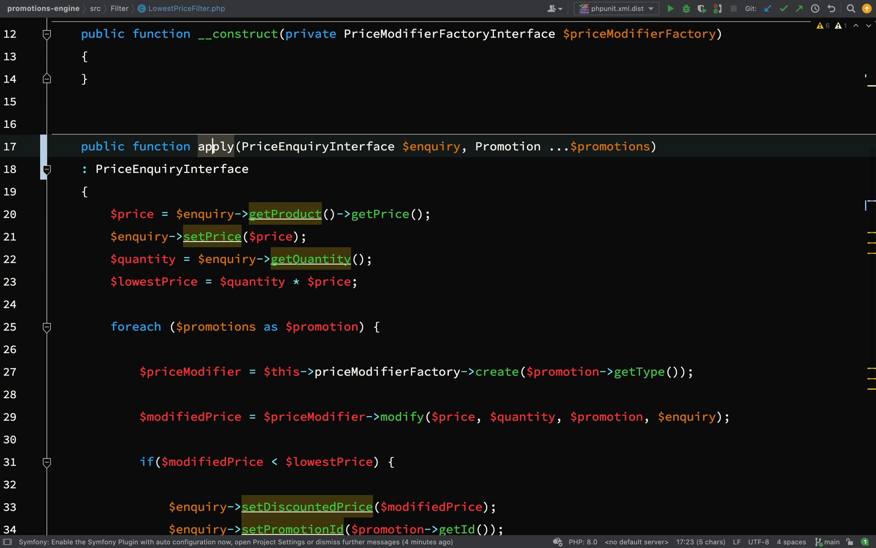
- Switch to LowestPriceEnquiry.php and make it implement PriceEnquiryInterface
click(233, 213)
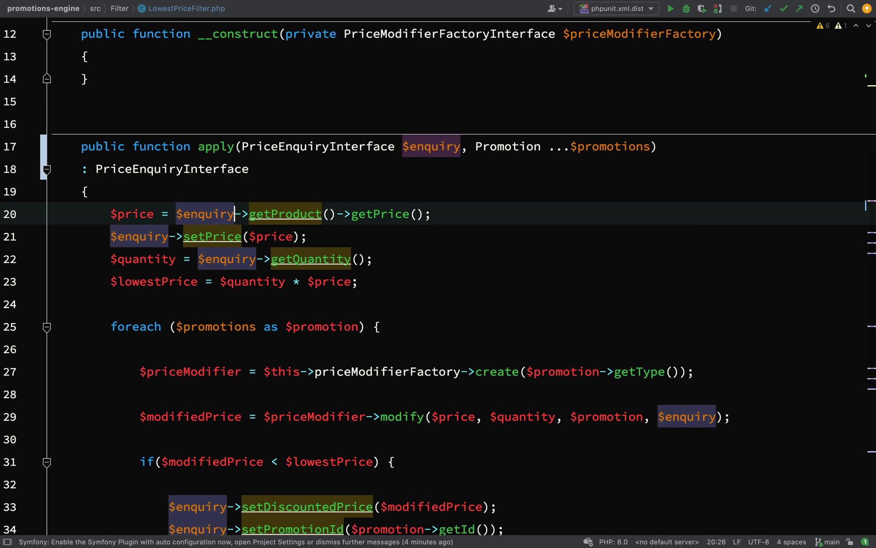
click(259, 213)
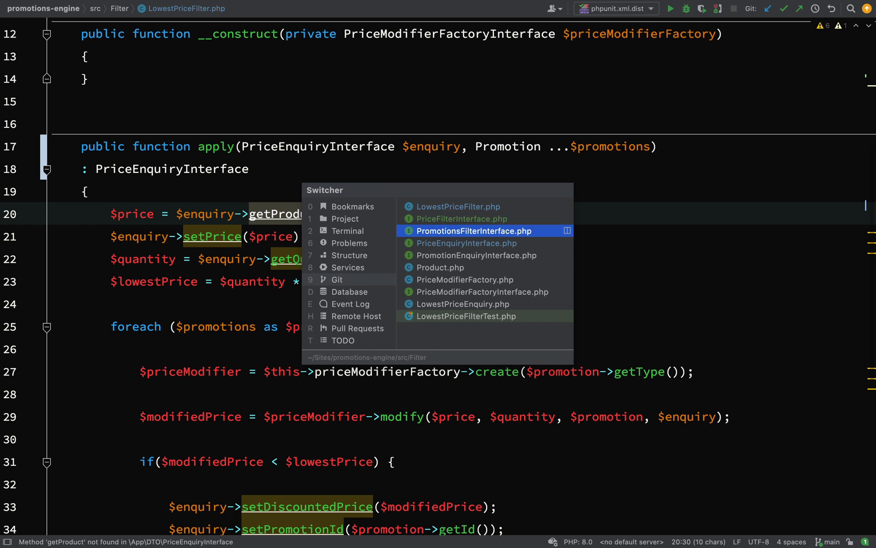
click(462, 303)
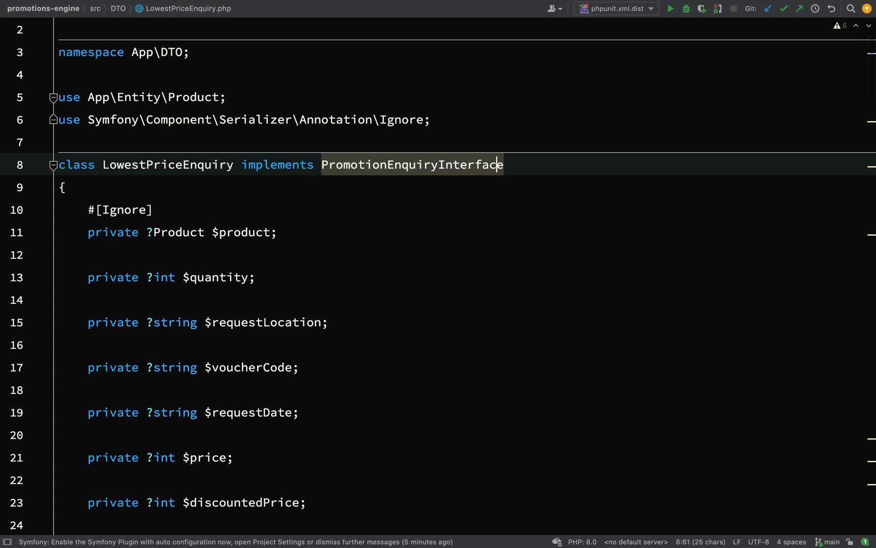
text(Price)
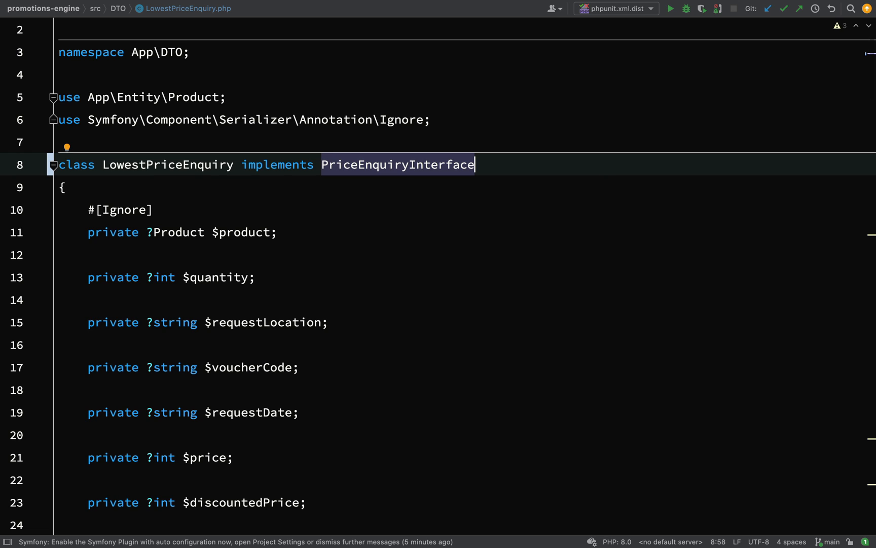
- Run vendor/bin/phpunit tests/unit/LowestPriceFilterTest.php in the terminal
key(alt+f12)
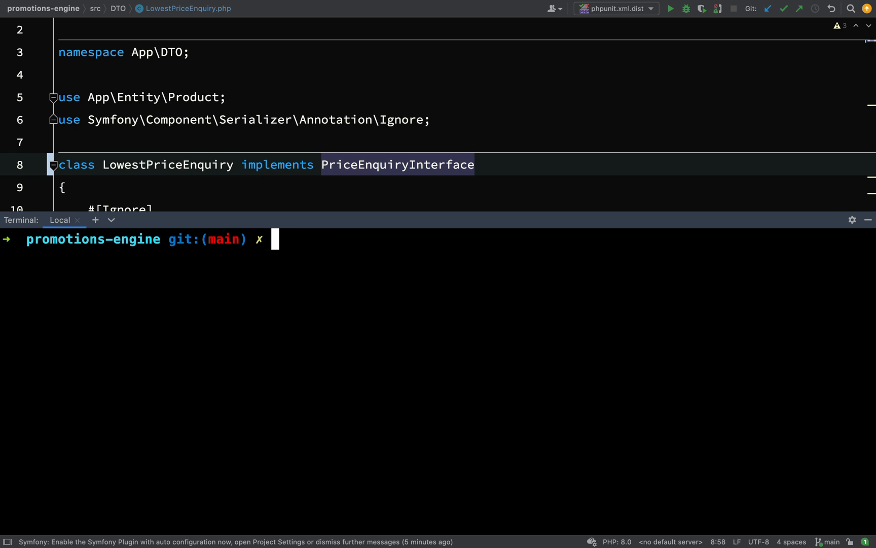
text(vendor/bin/phpunit tests/unit/LowestPriceFilterTest.php)
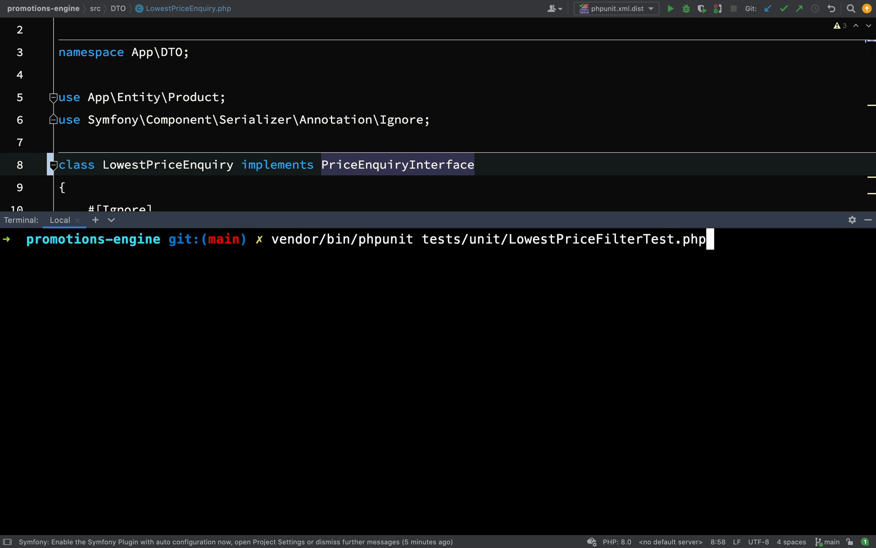
key(Return)
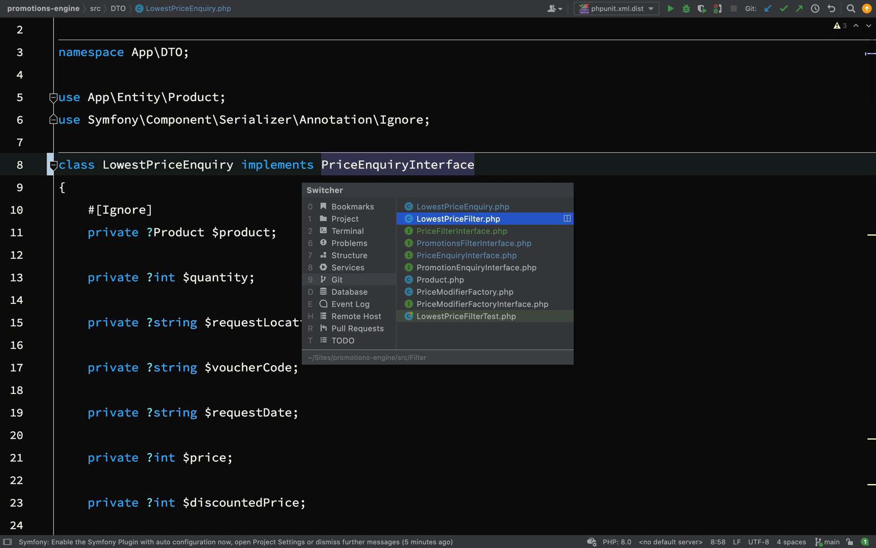
- Change LowestPriceFilter's class declaration to implement PriceFilterInterface
click(456, 218)
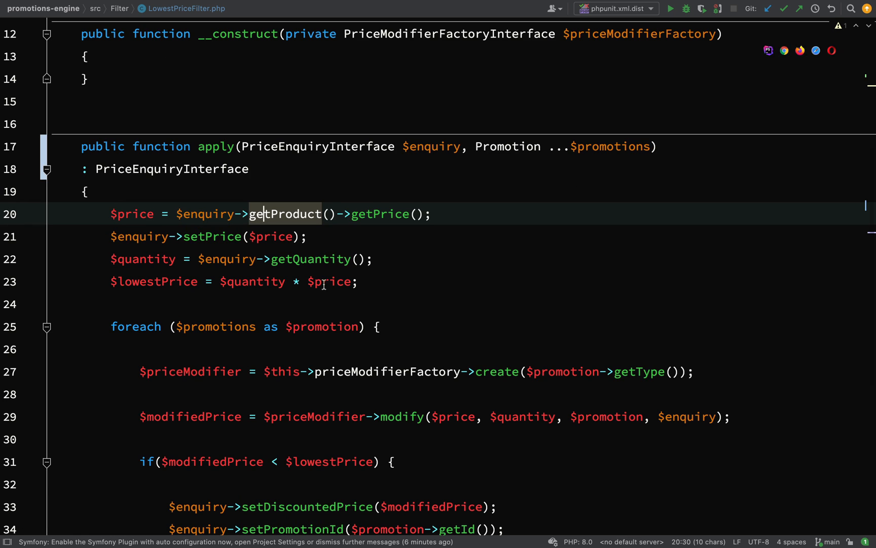
scroll(up, 3)
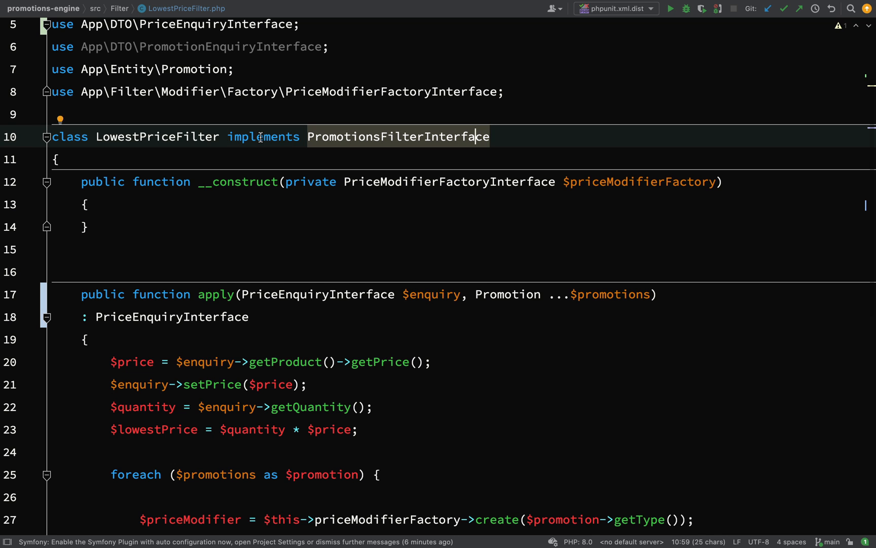
text(Price)
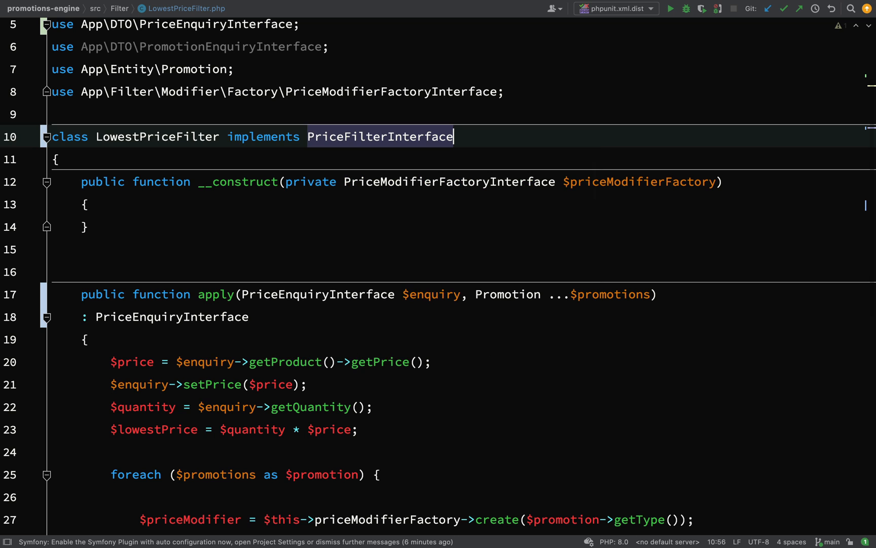
key(Alt+F12)
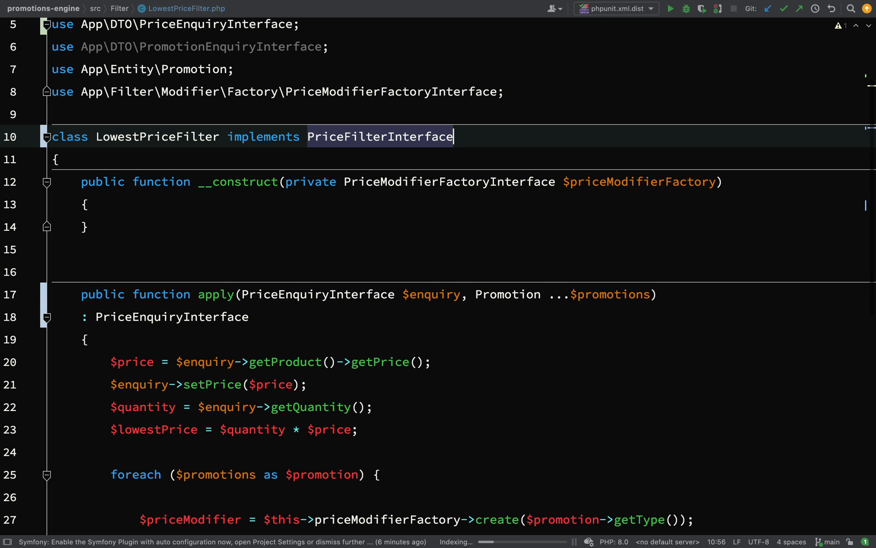
- Remove the unused import and inspect the getProduct, setPrice and getQuantity calls in apply
scroll(up, 3)
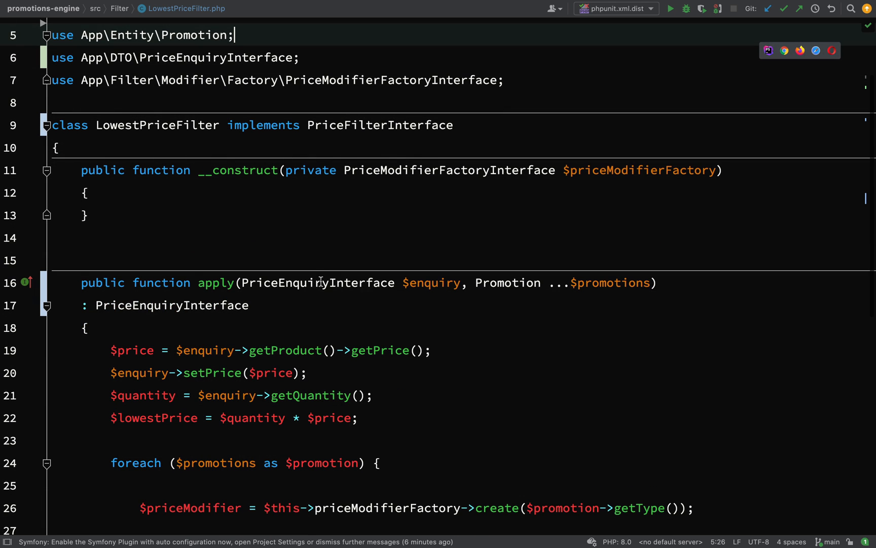
scroll(down, 3)
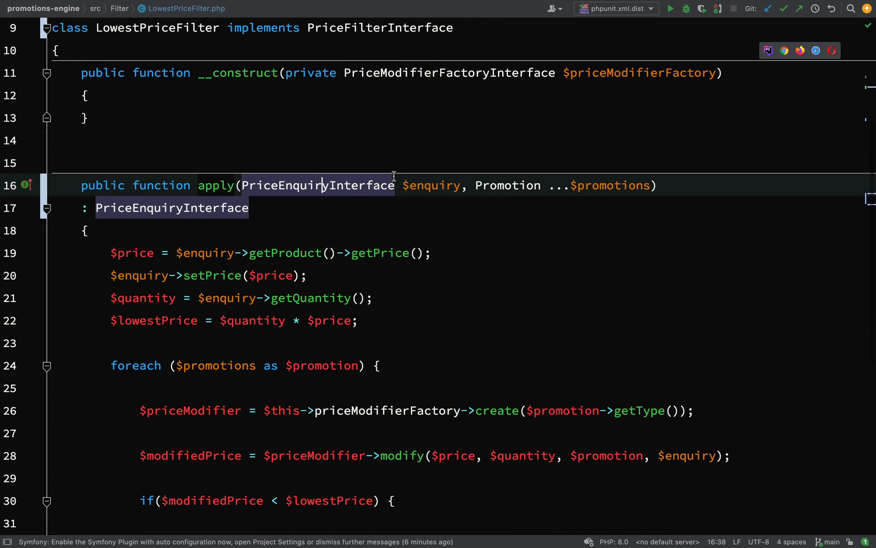
click(250, 207)
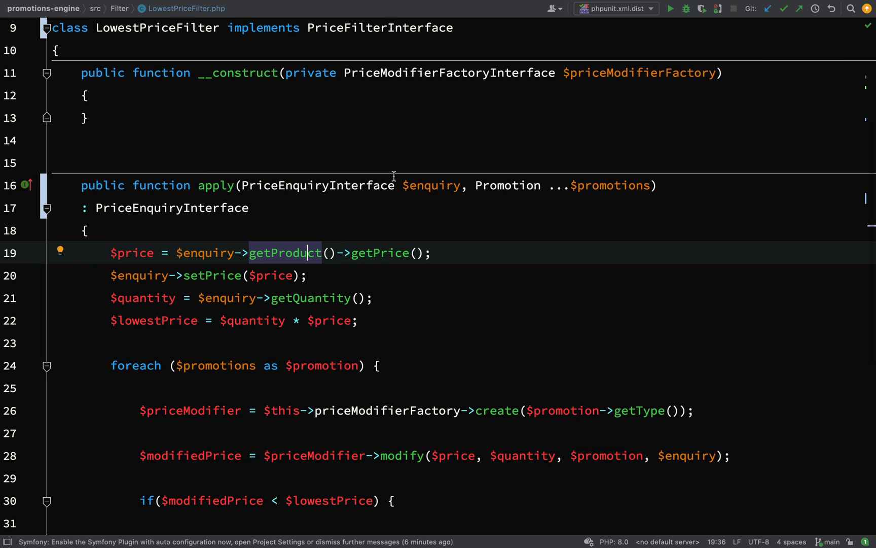
double_click(284, 253)
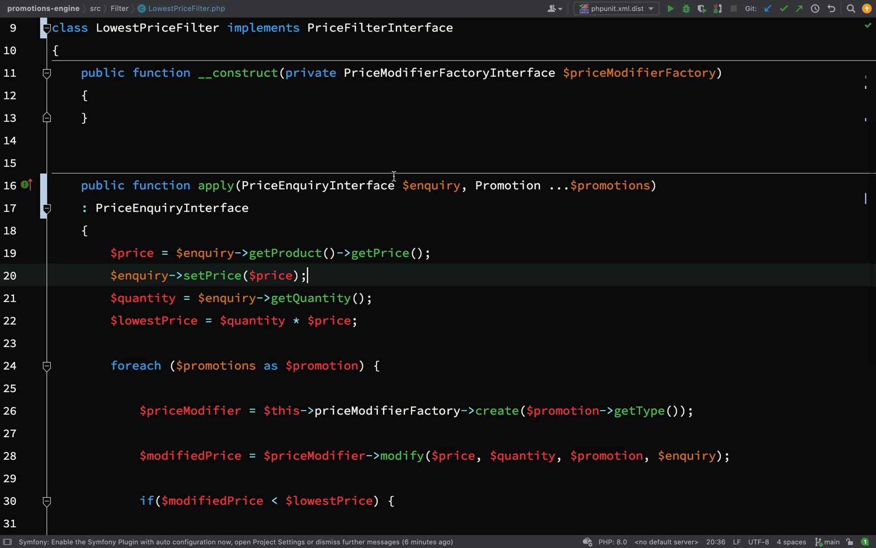
click(308, 297)
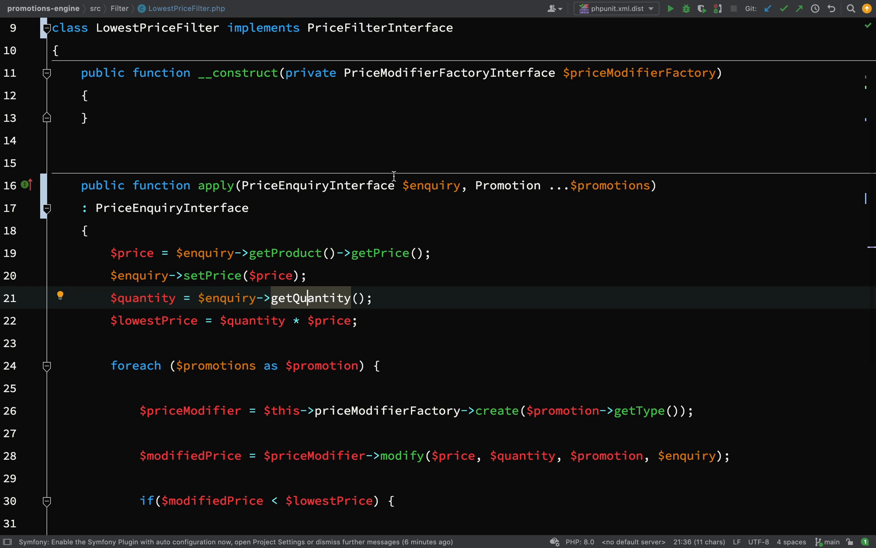
scroll(down, 3)
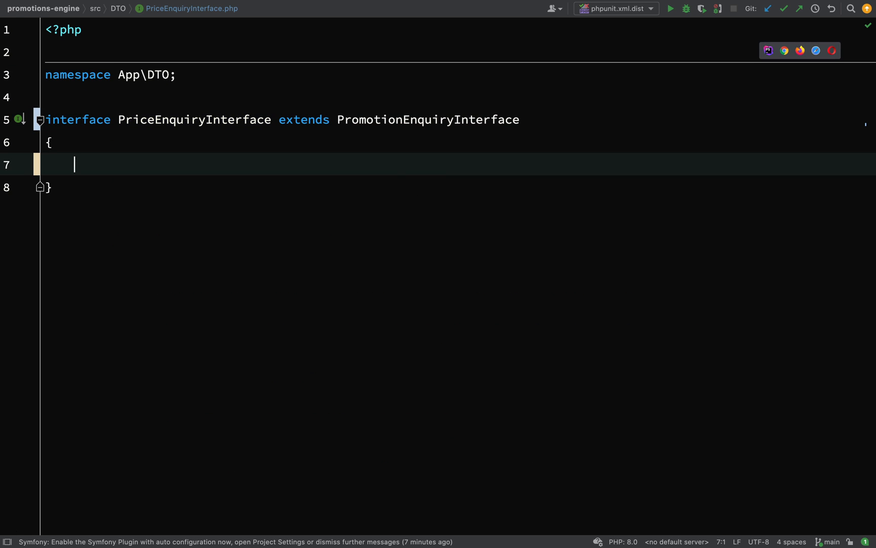
- Declare public function setPrice(int $price) in PriceEnquiryInterface
text(public function ();)
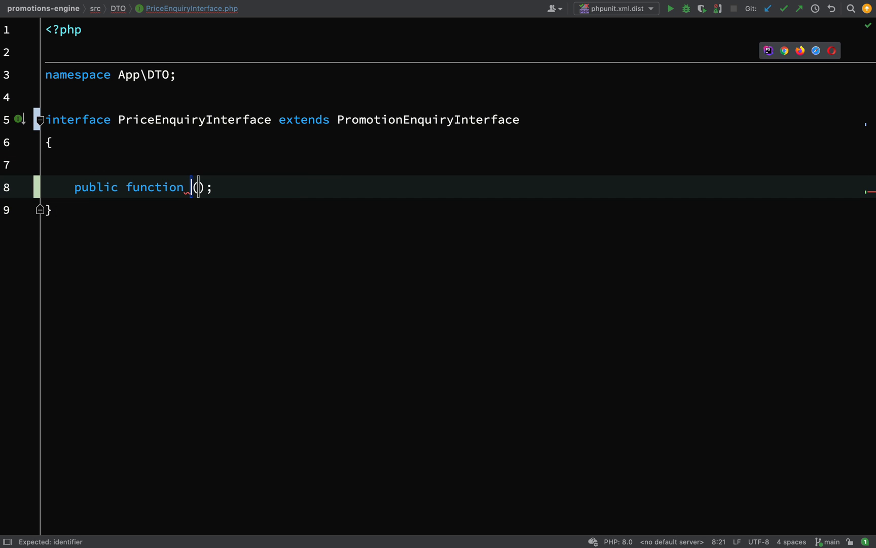
text(setPrice)
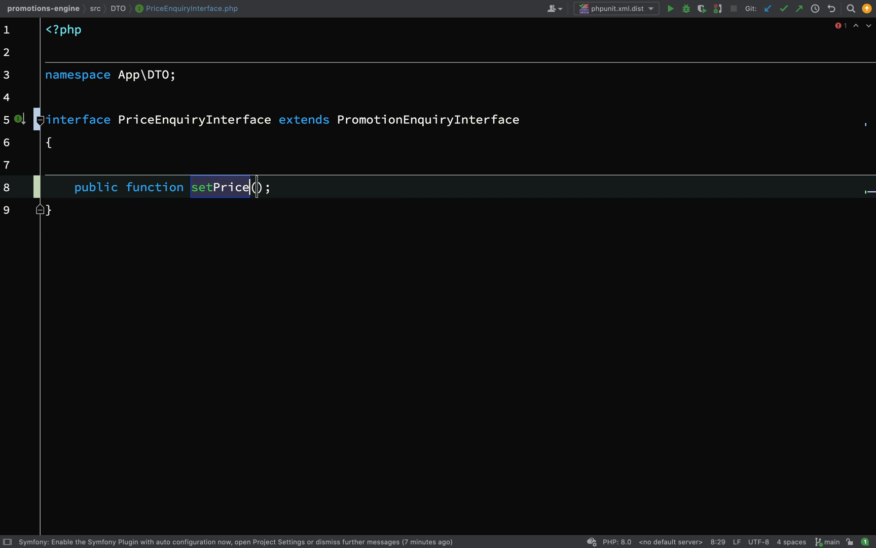
text(int)
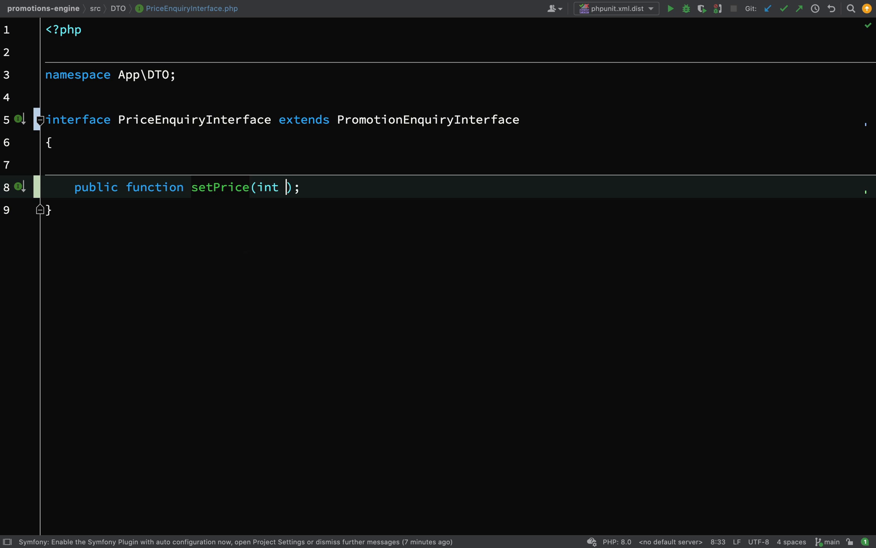
text($price)
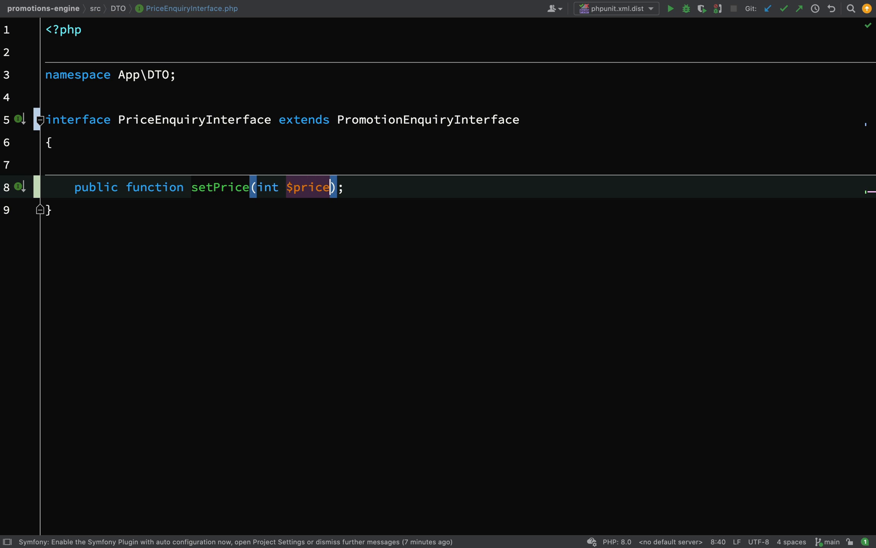
key(Backspace)
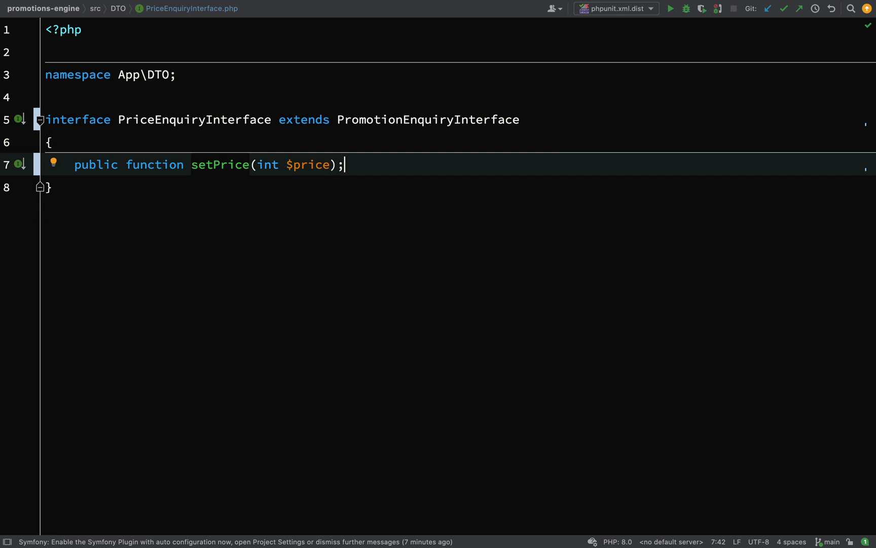
- Declare setDiscountedPrice(int $discountedPrice) and getQuantity(): ?int in PriceEnquiryInterface
text(public function ();)
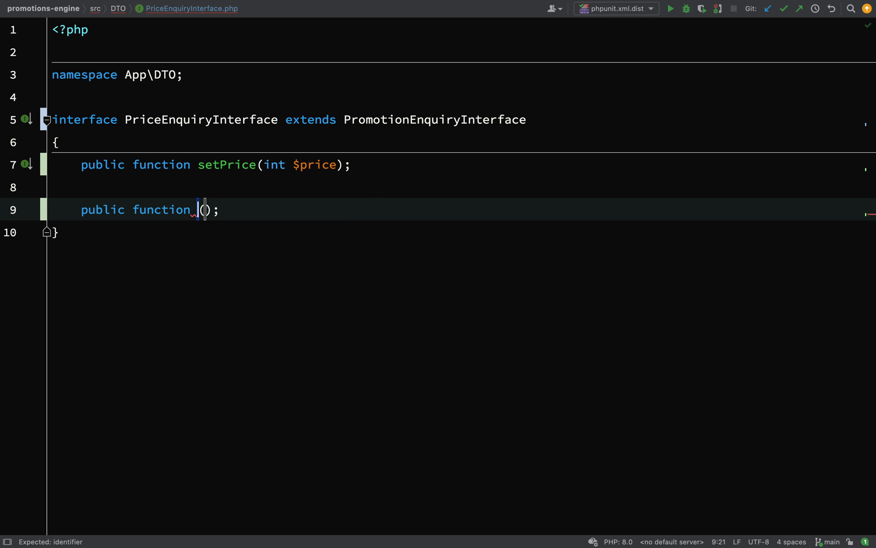
text(setDiscountedPrice)
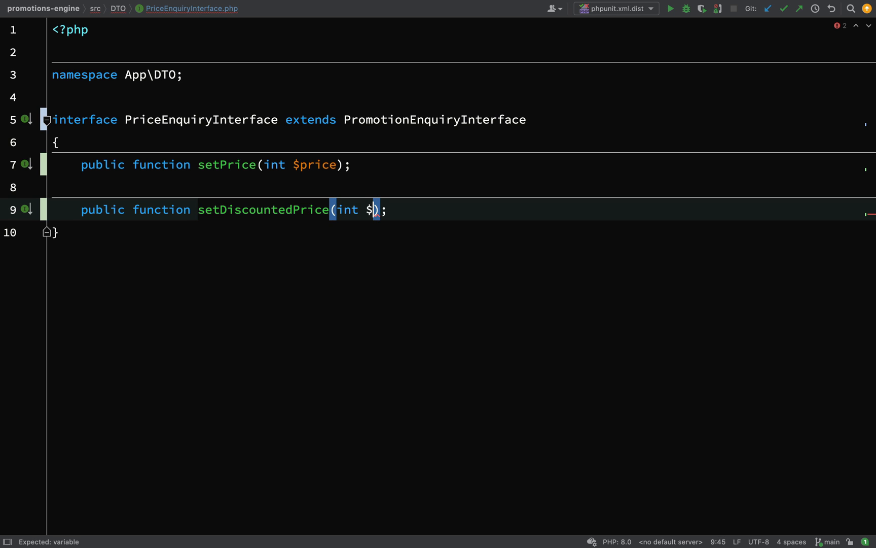
text(discountedP)
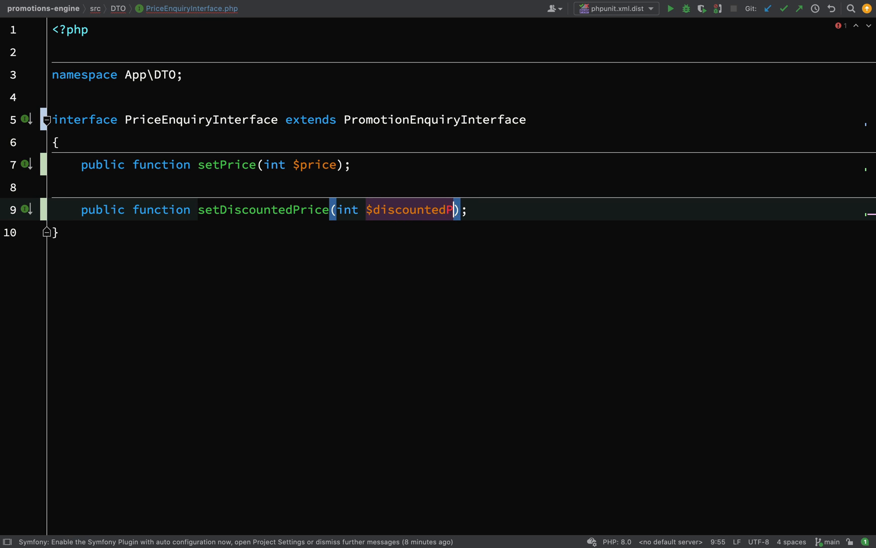
text(rice)
text(public function ();)
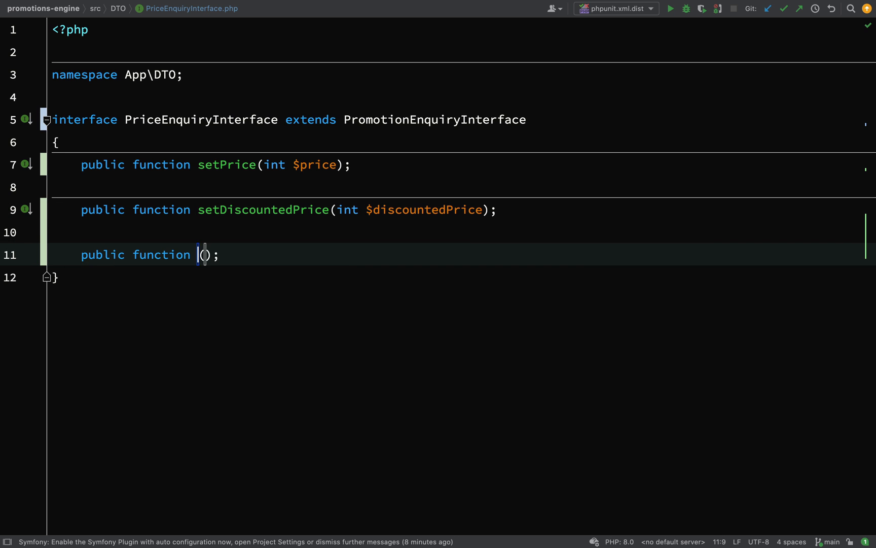
text(getQuantity(): ?)
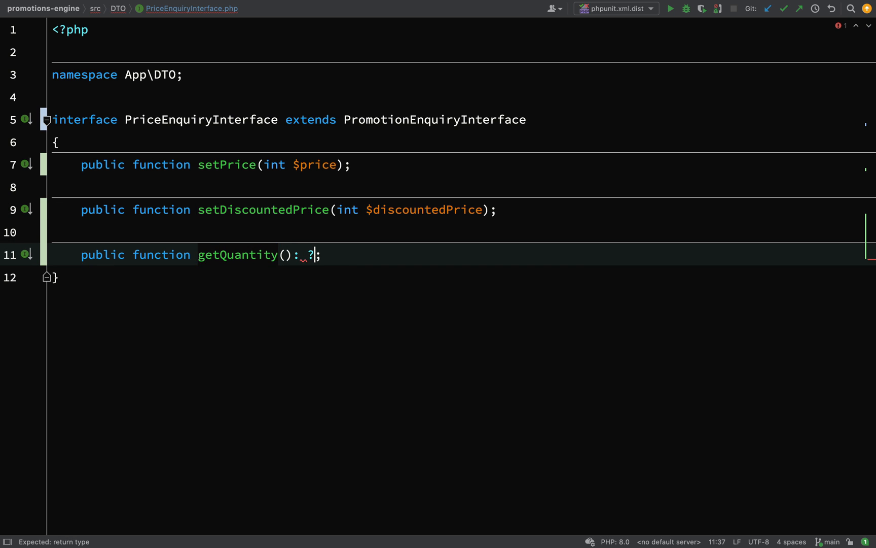
text(int)
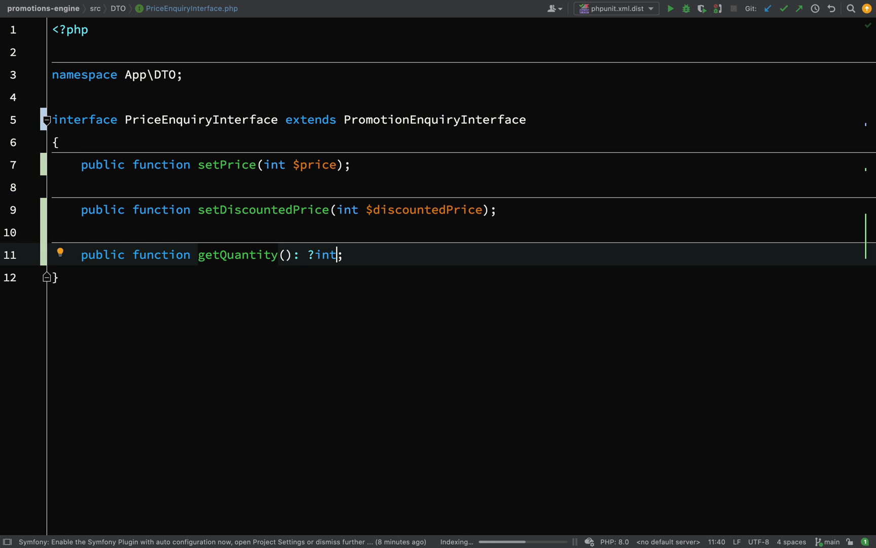
scroll(down, 3)
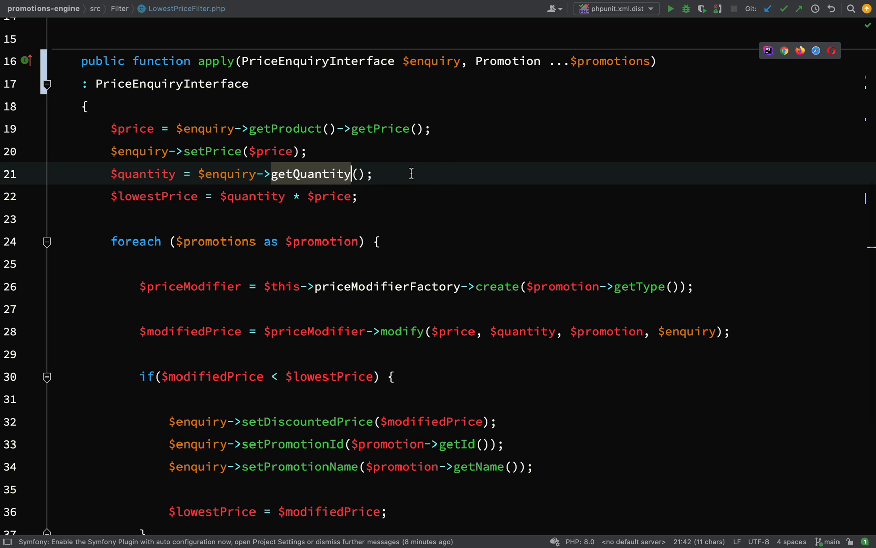
scroll(up, 3)
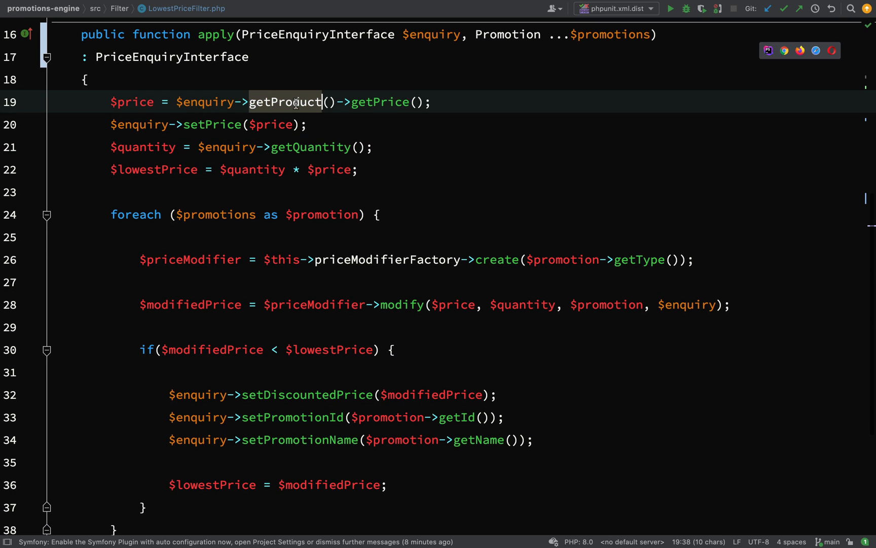
click(291, 417)
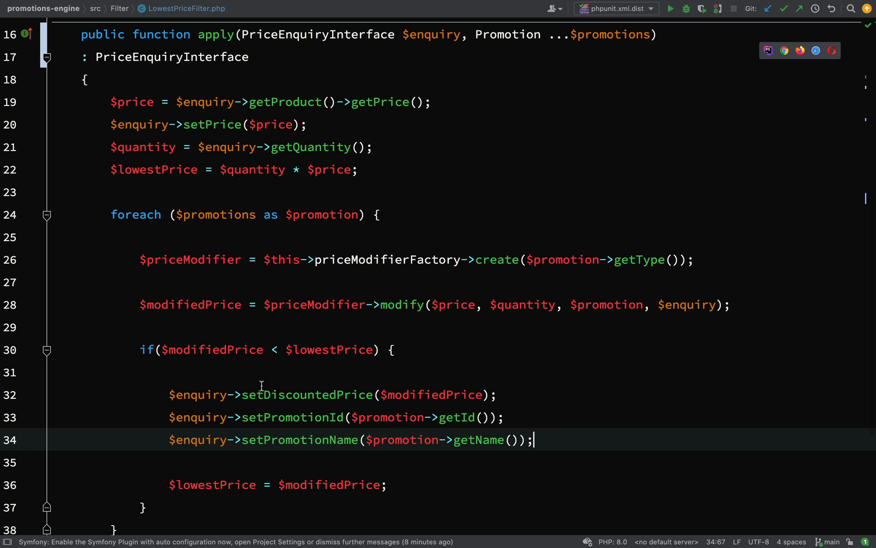
mouse_move(334, 138)
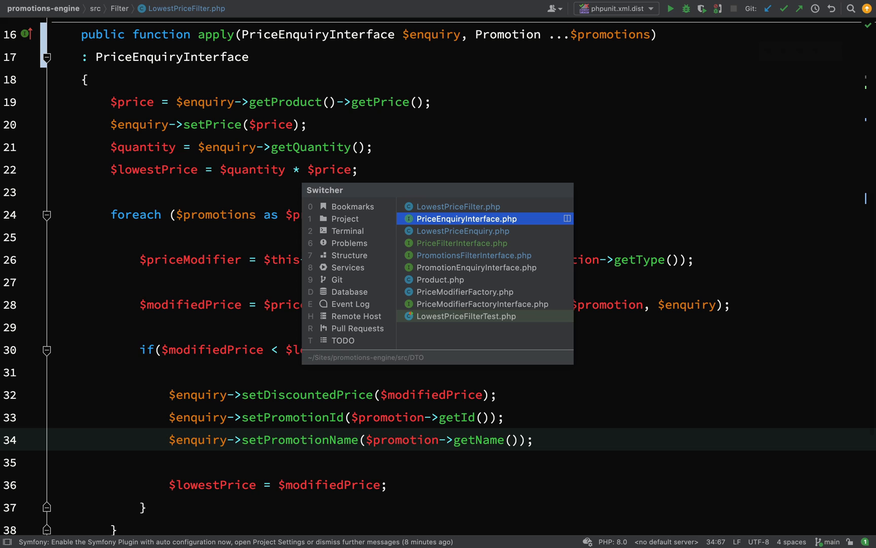
click(476, 267)
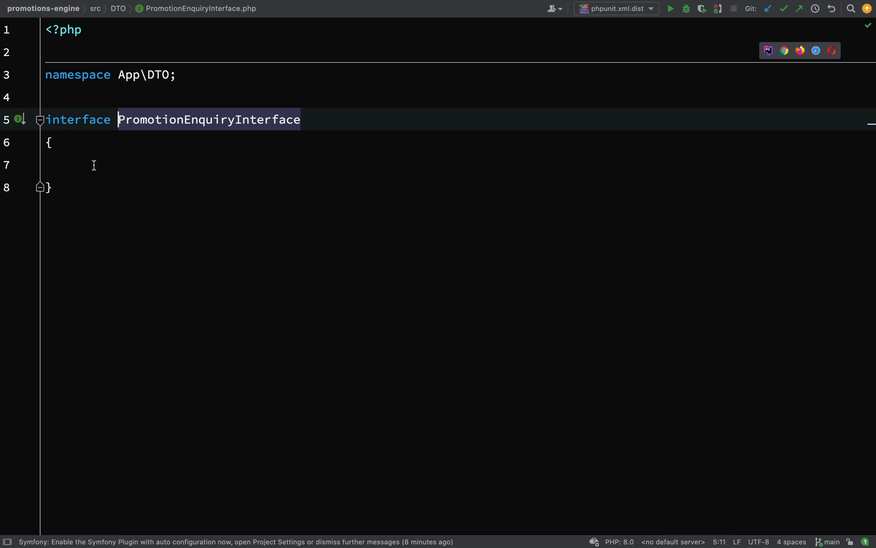
mouse_move(105, 168)
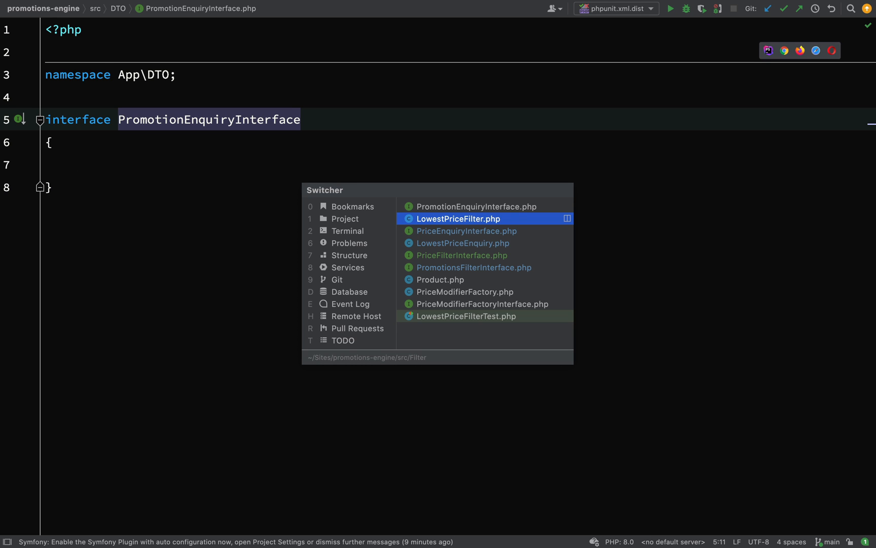
click(457, 218)
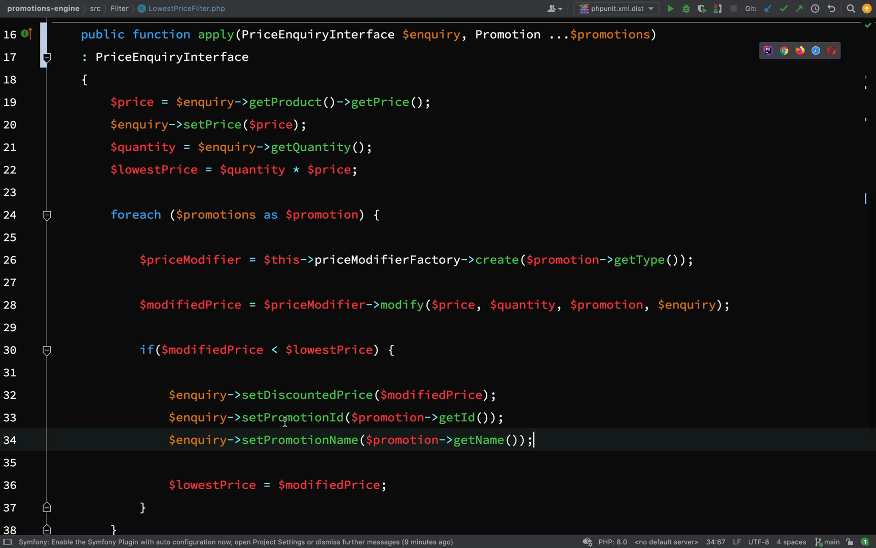
double_click(299, 440)
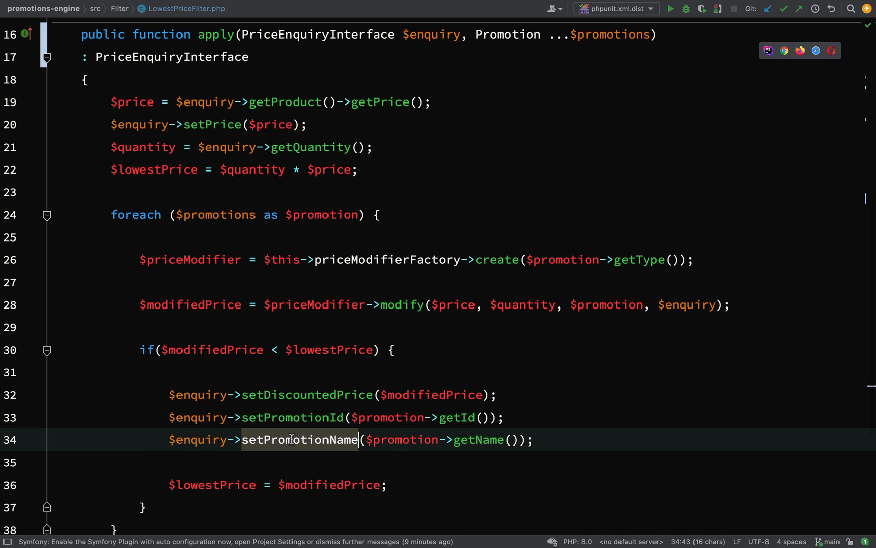
mouse_move(281, 103)
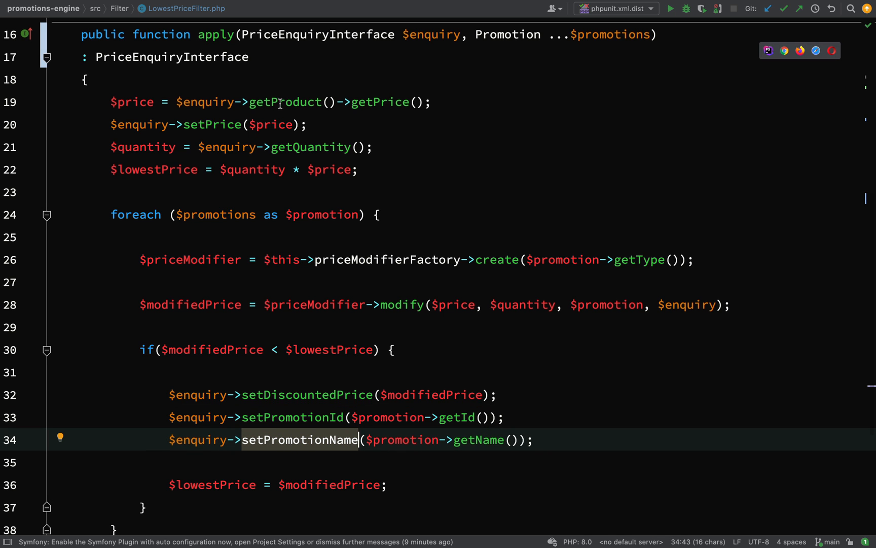
click(285, 101)
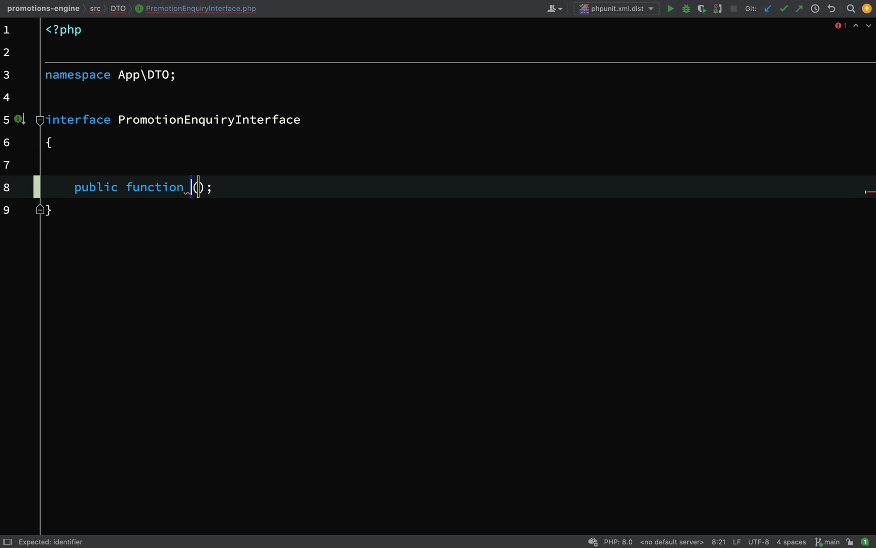
- Declare getProduct(): ?Product with the Product import and setPromotionId(int $promotionId)
text(getPro)
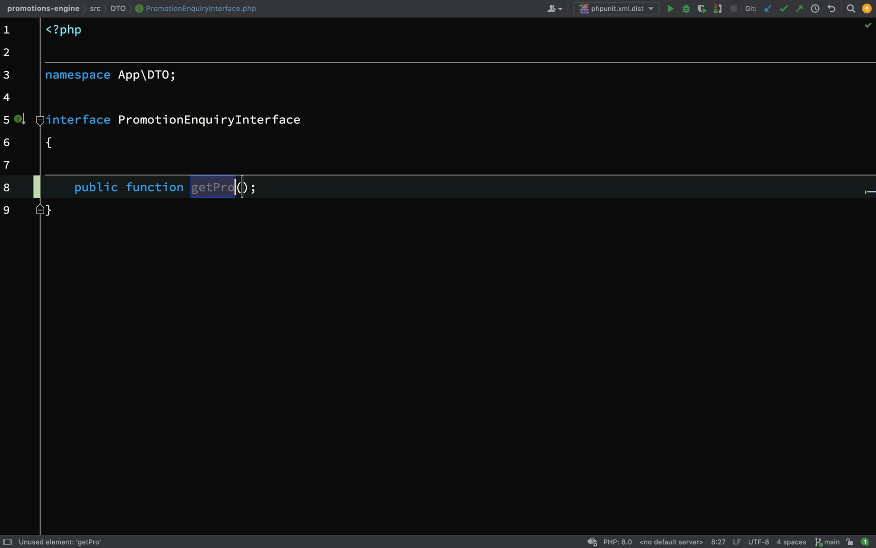
text(duct)
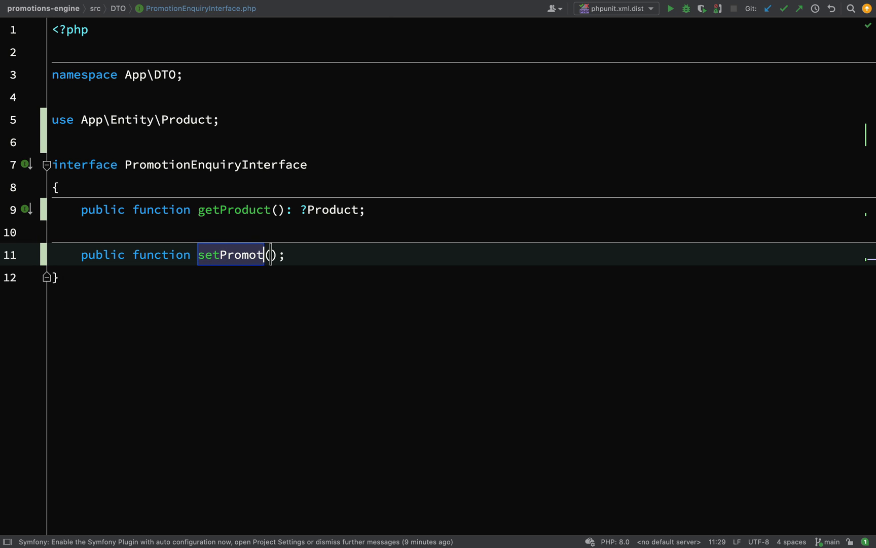
text(ionId)
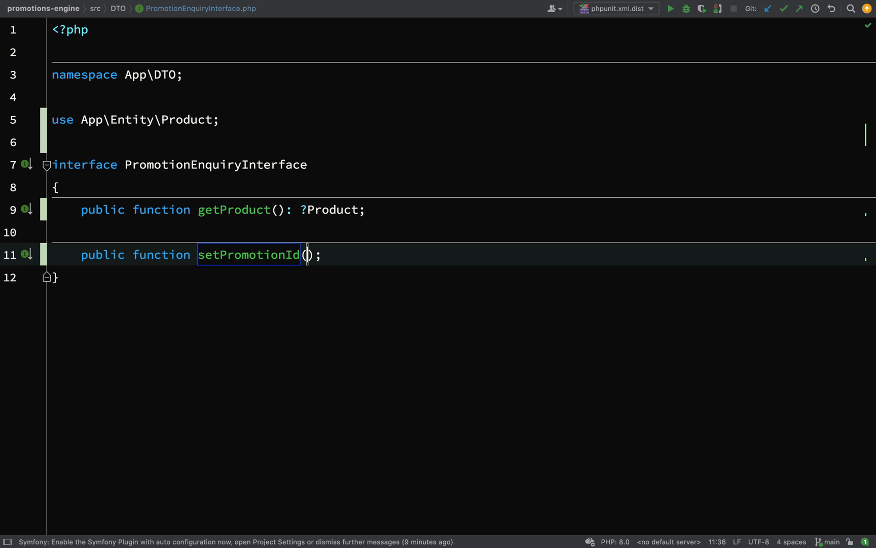
text(int $promotionId)
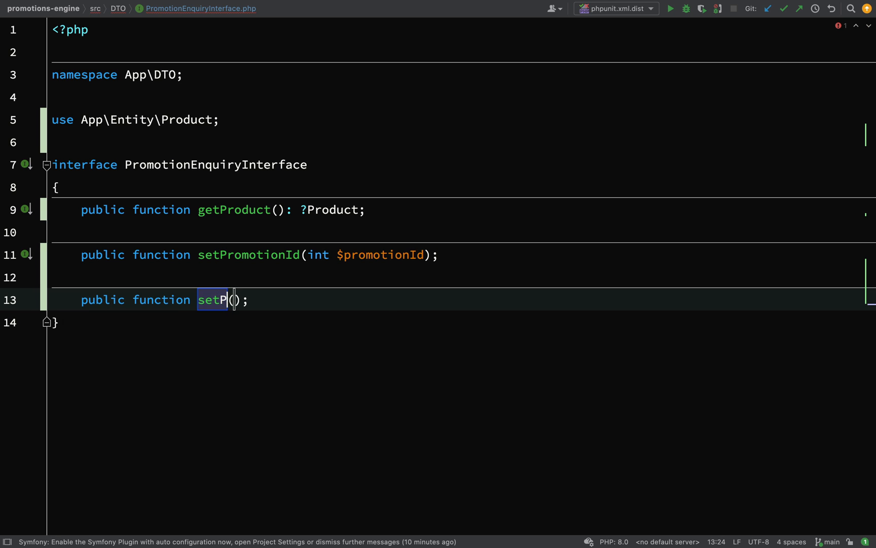
- Declare setPromotionName(string $promotionName) in PromotionEnquiryInterface
text(romotionNa)
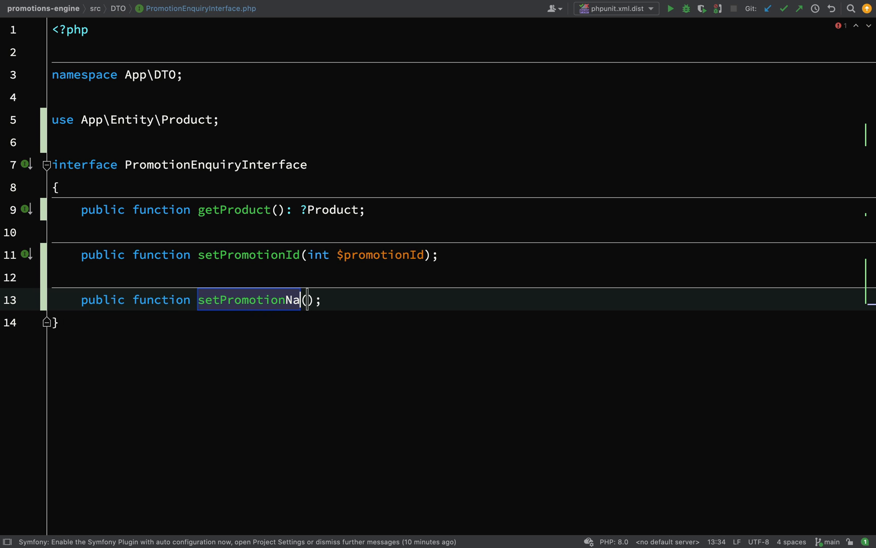
text(me(string $)
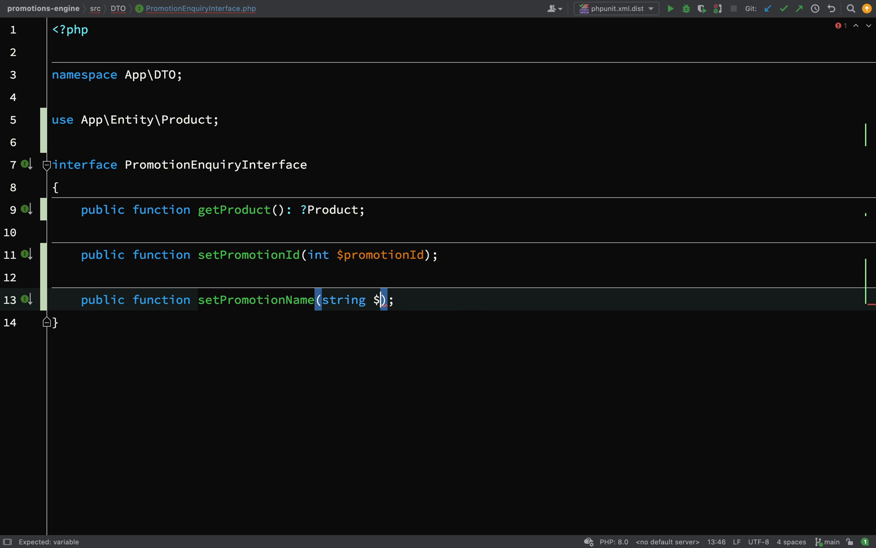
text(promotion)
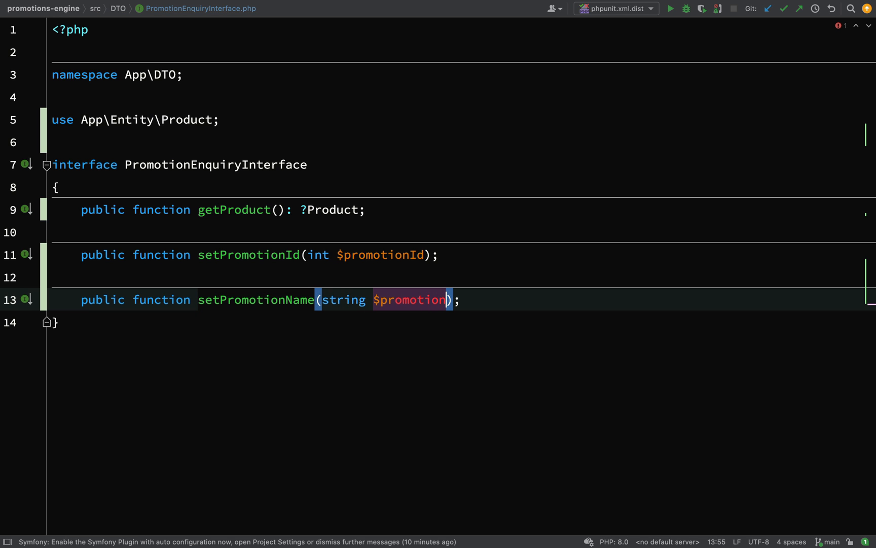
text(Name)
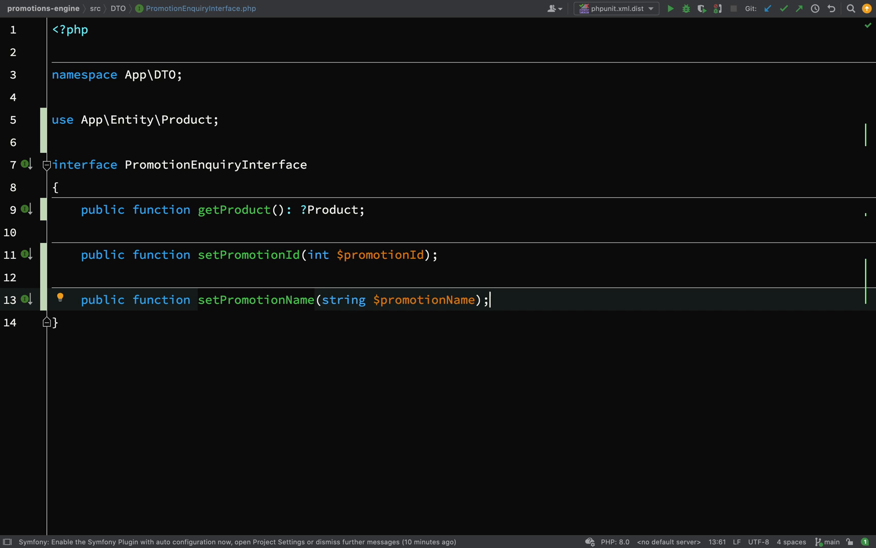